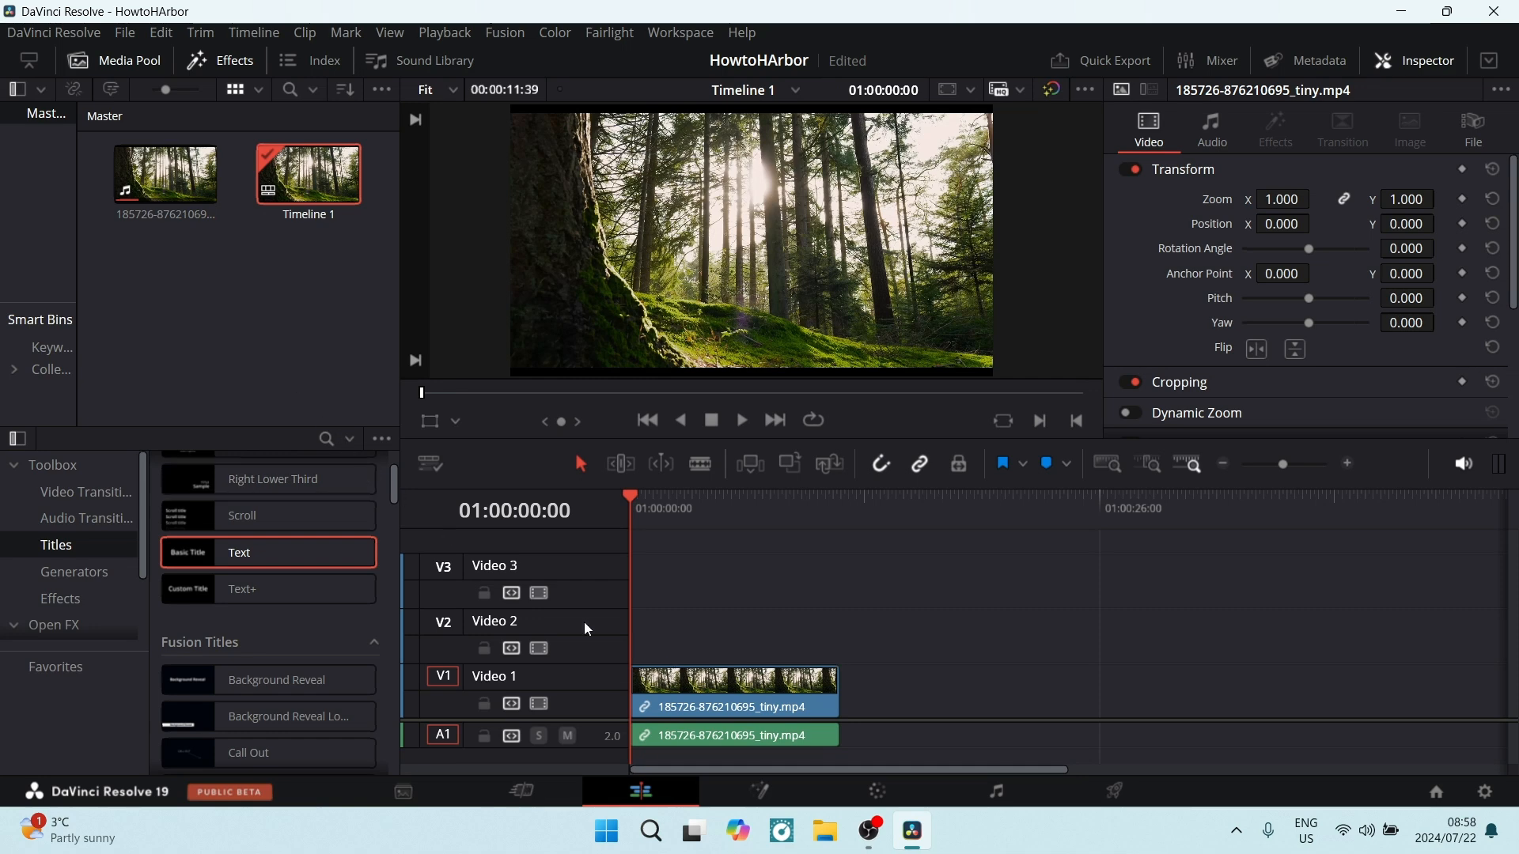
mouse_move(285, 293)
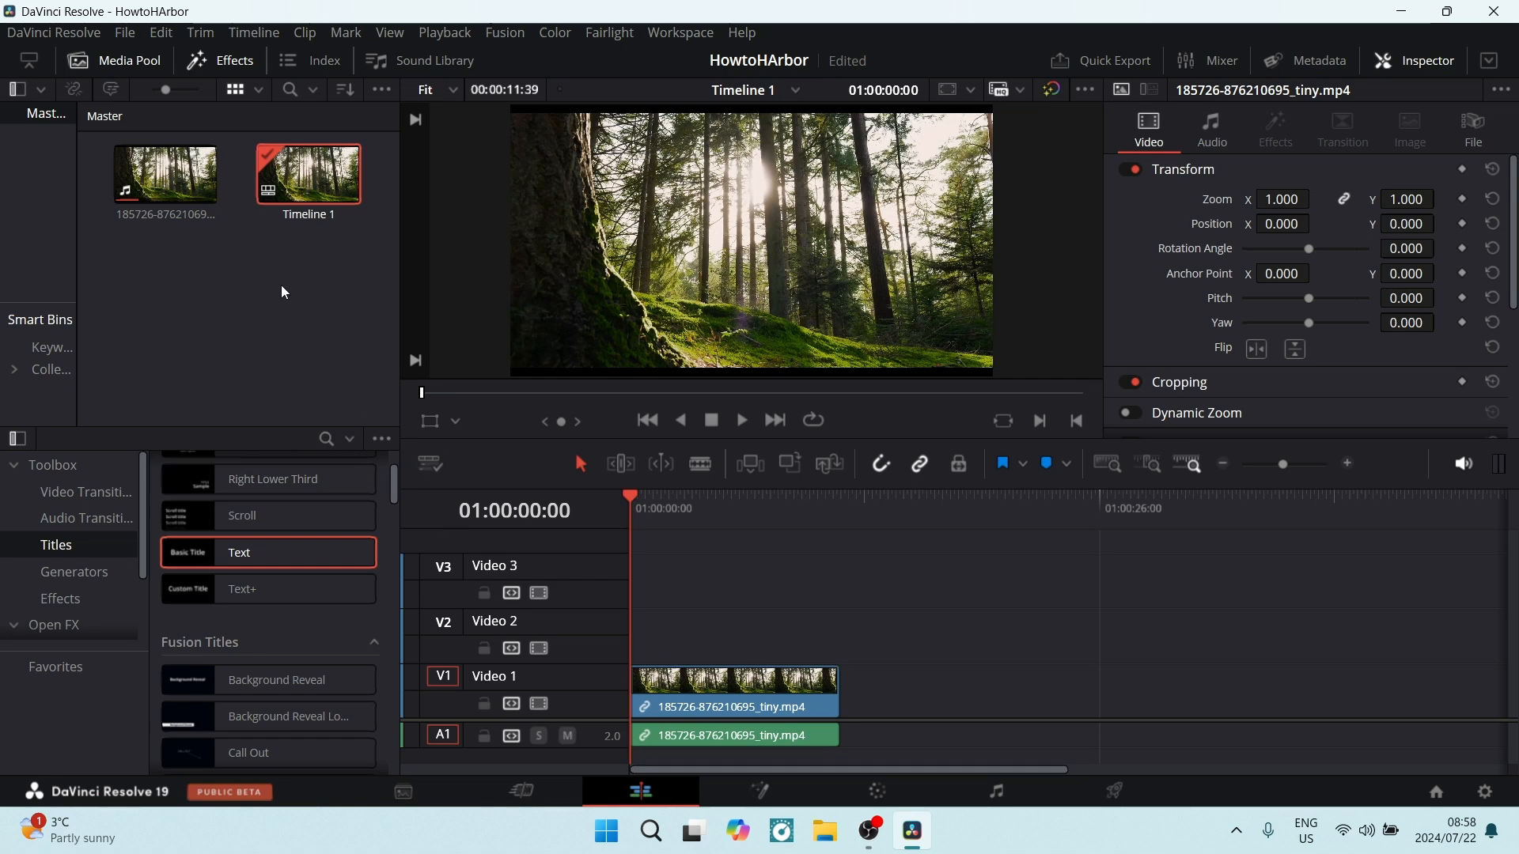
mouse_move(316, 342)
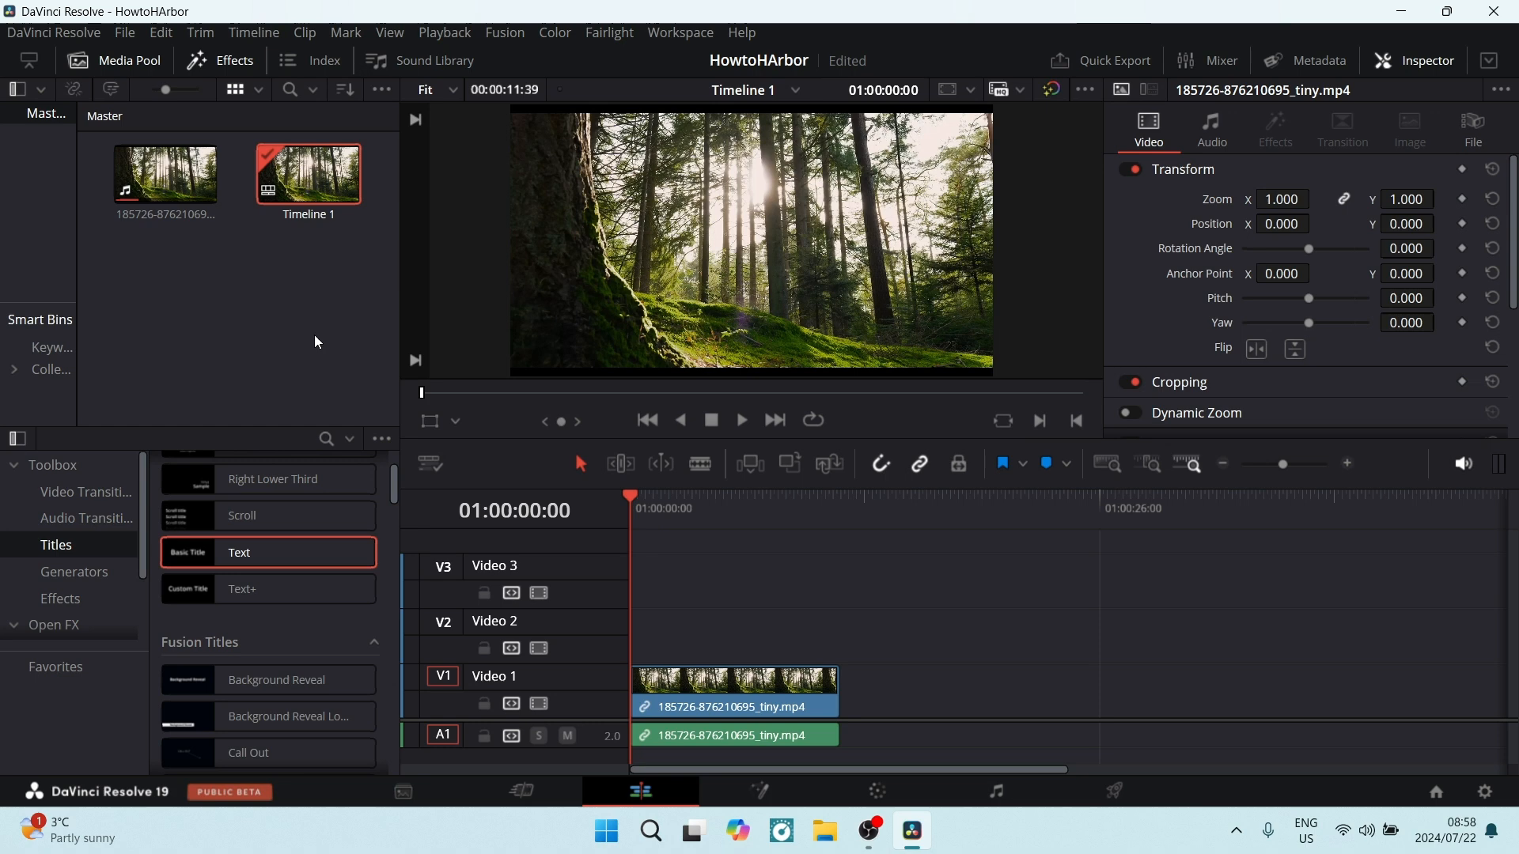
mouse_move(646, 310)
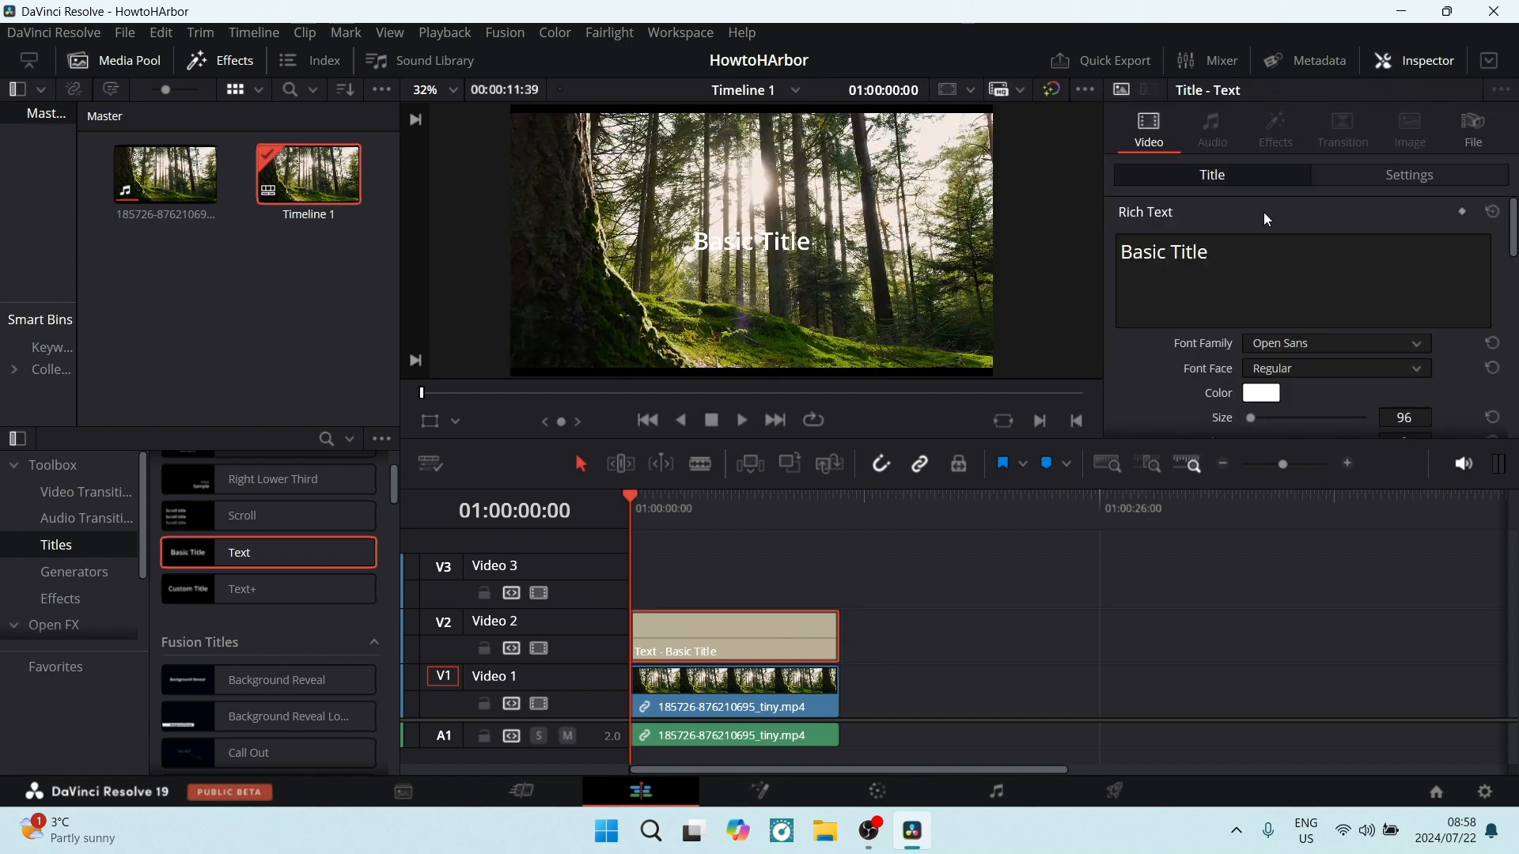
Step: Change the Rich Text to 'Good Morning' and set its colour to black
text(Go)
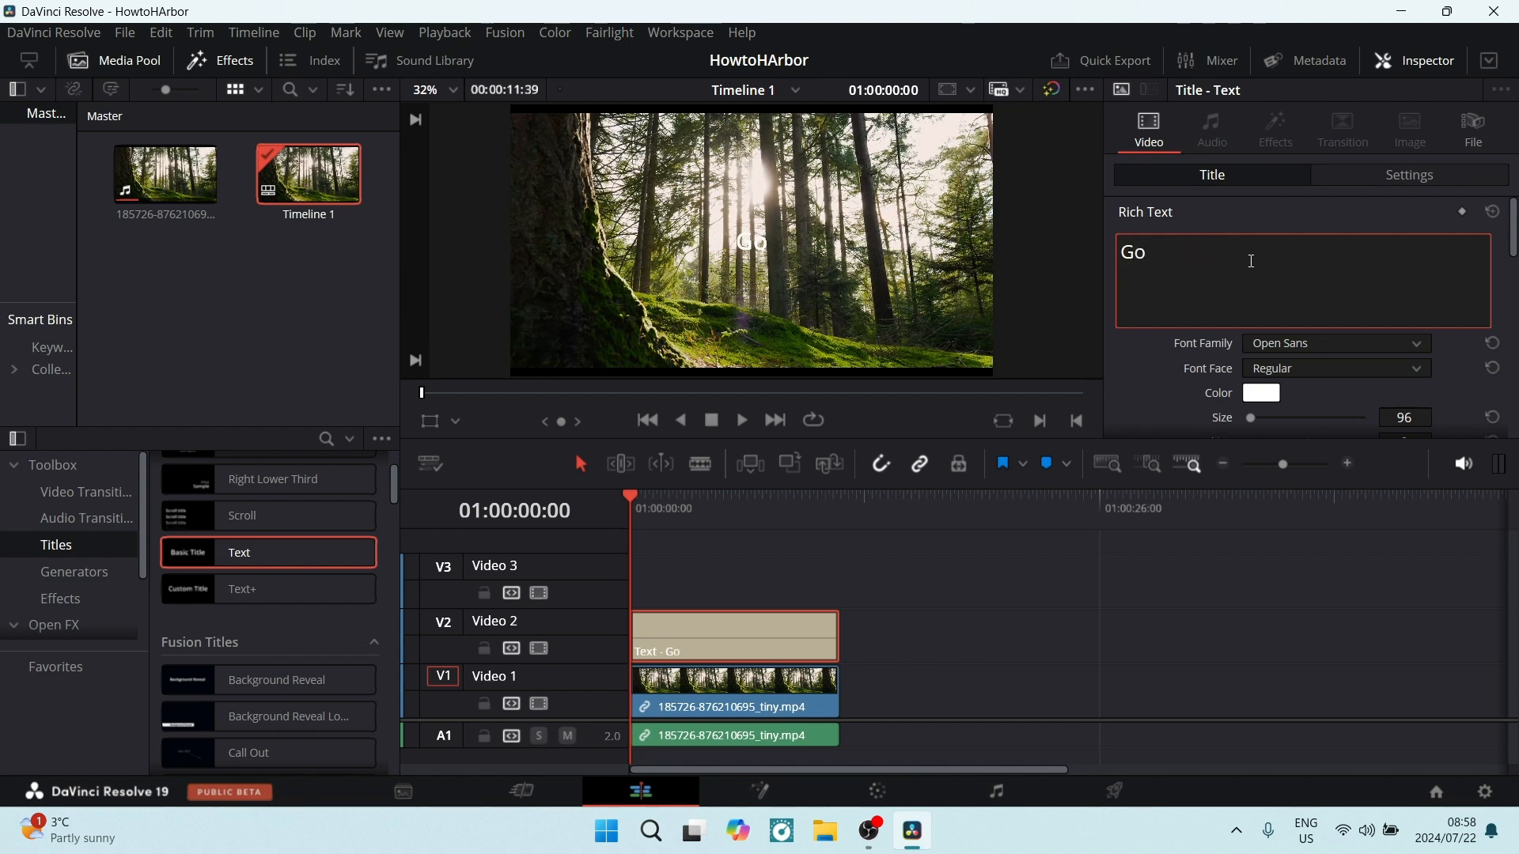
text(Good Morning)
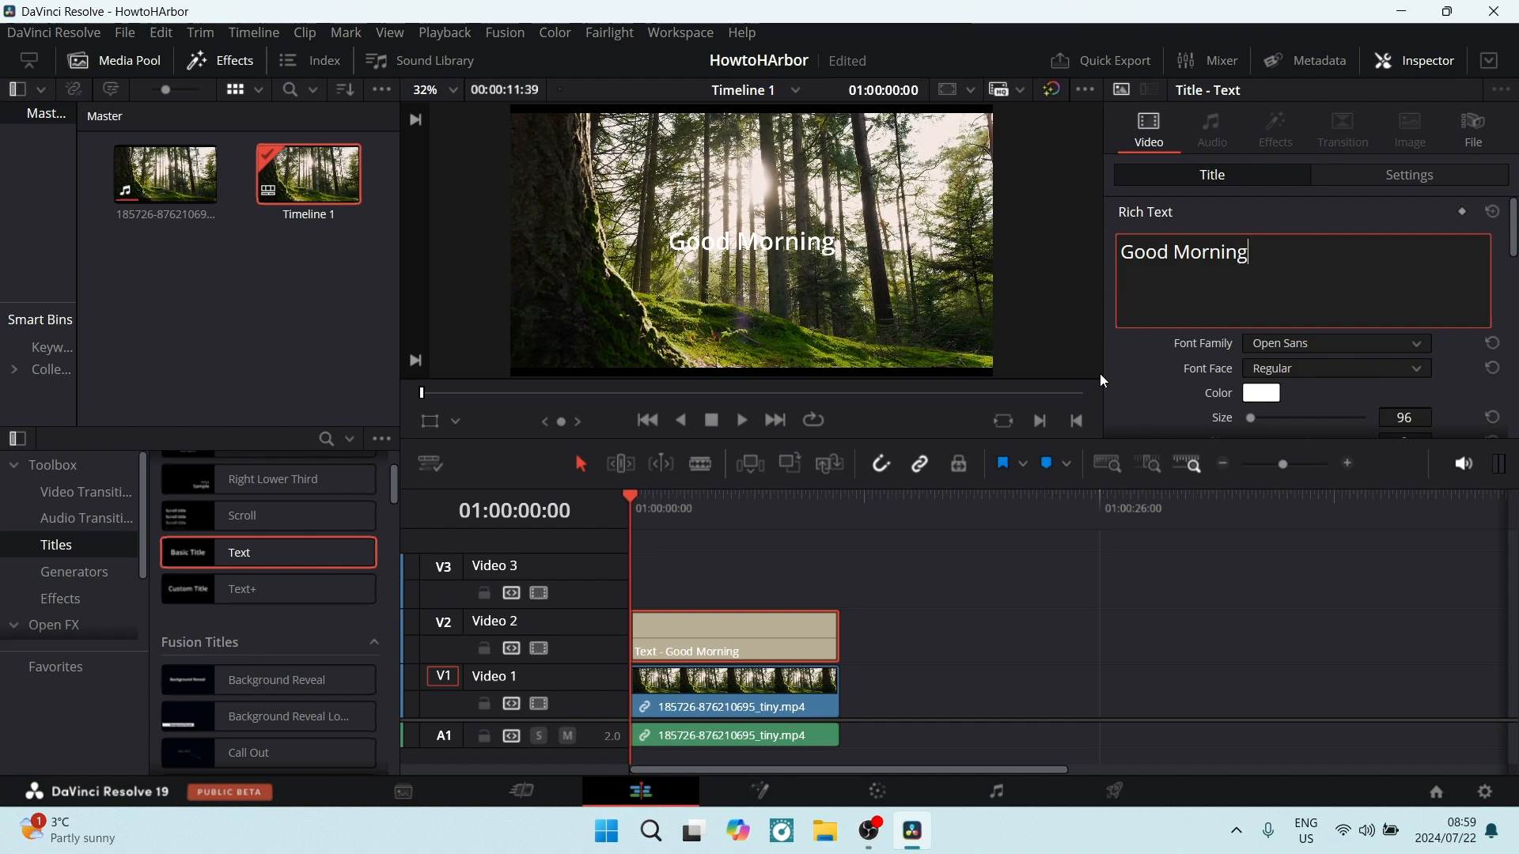
click(1259, 393)
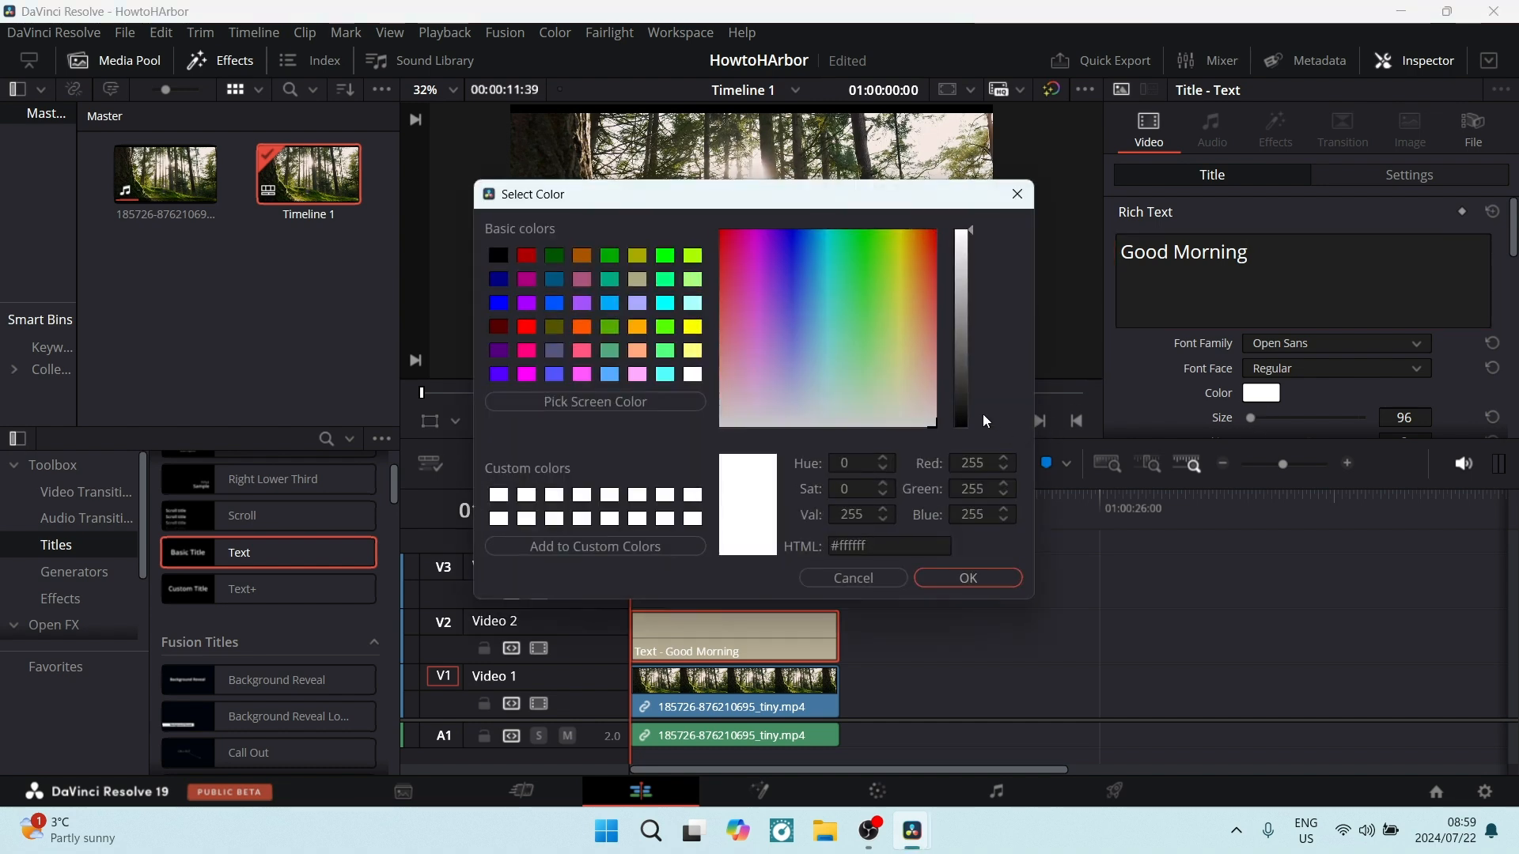
click(968, 577)
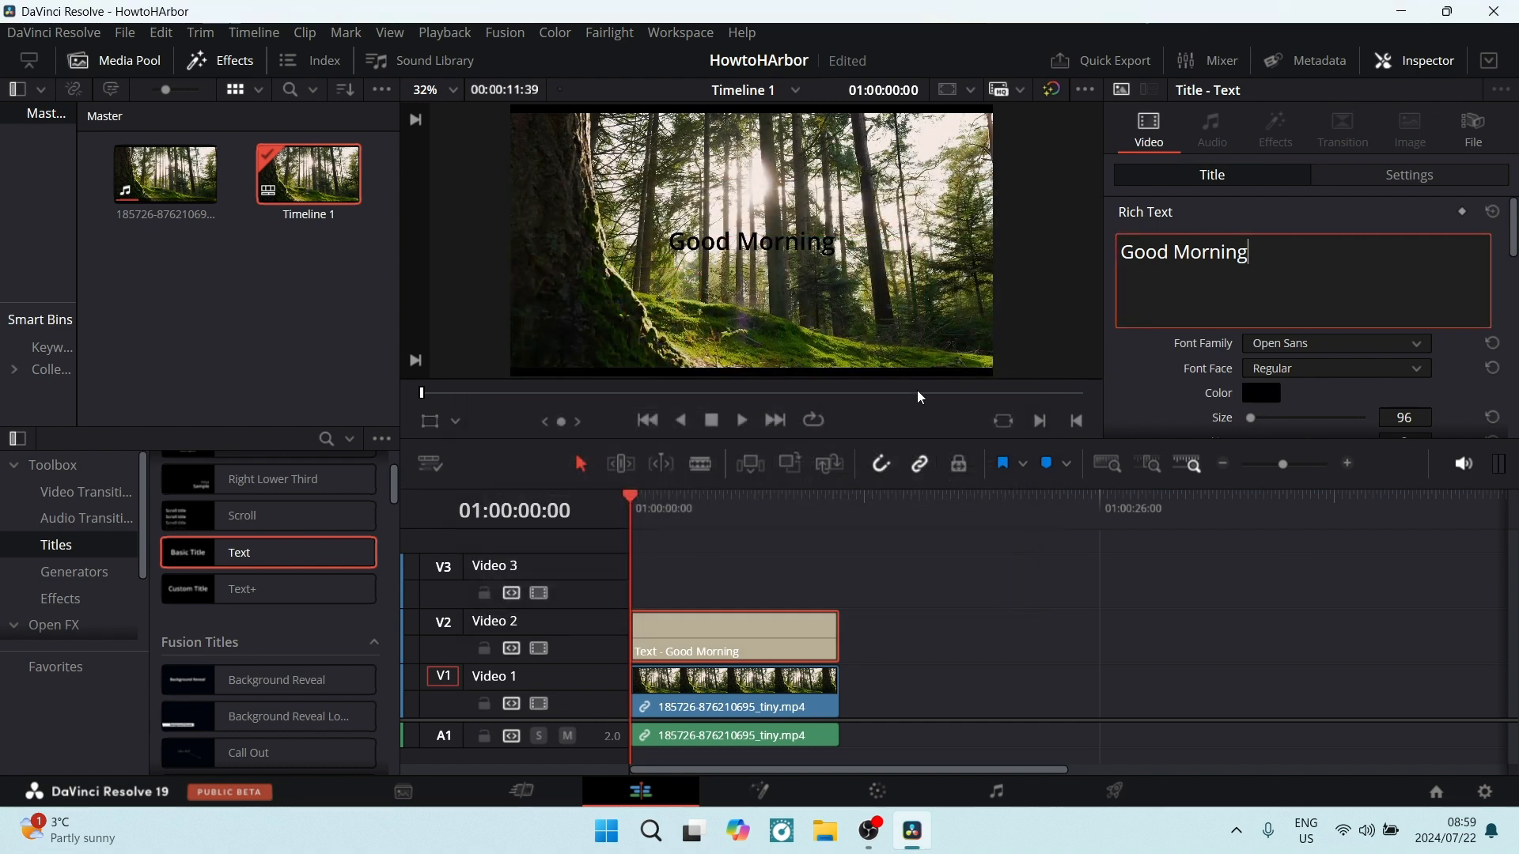
scroll(down, 3)
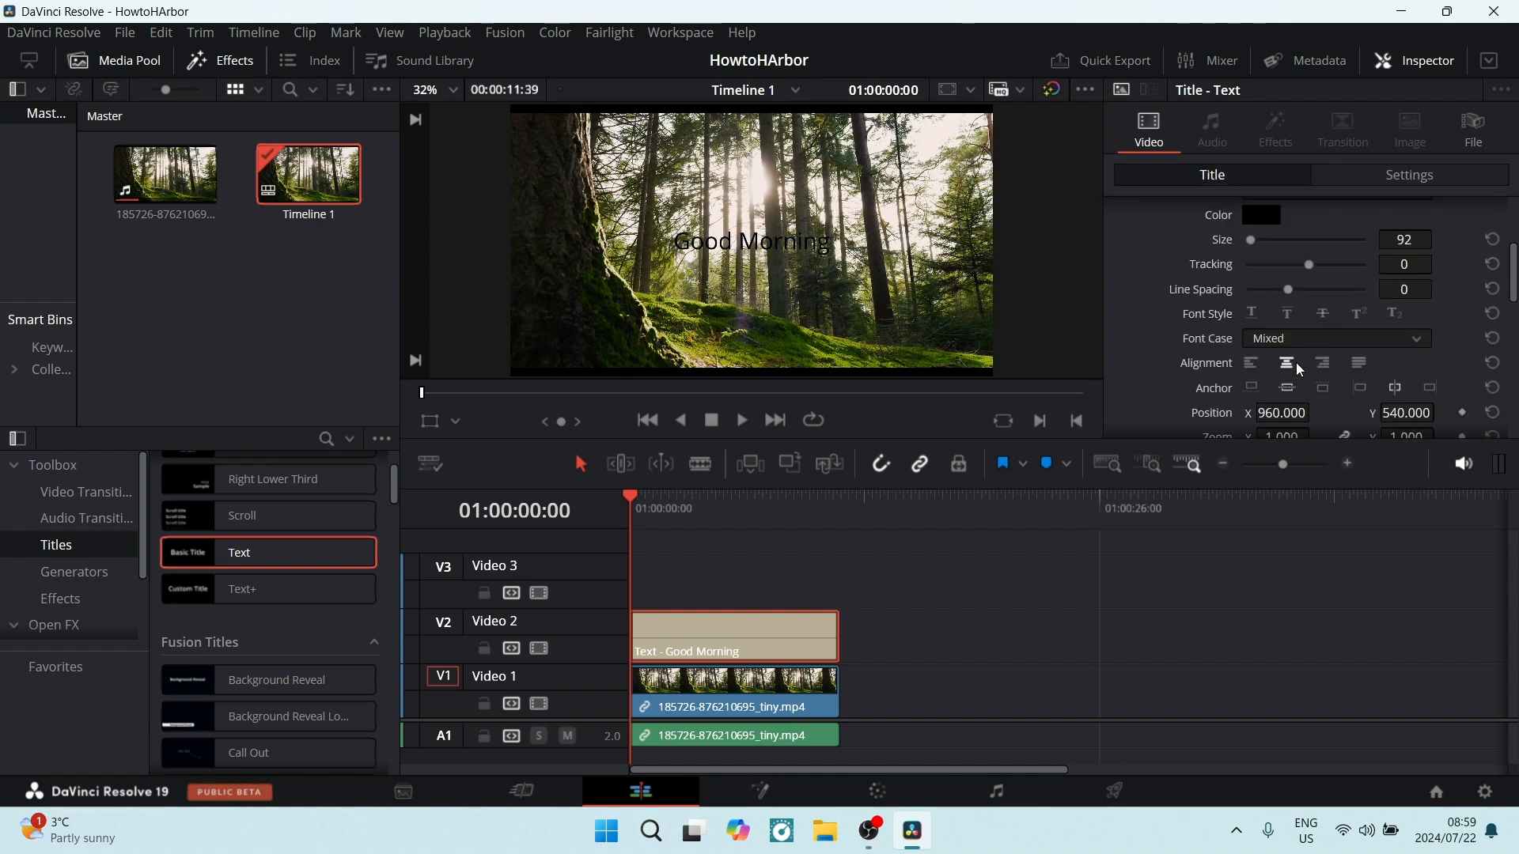
Step: Reposition the title right of the trunk and add a Transform keyframe
click(1408, 174)
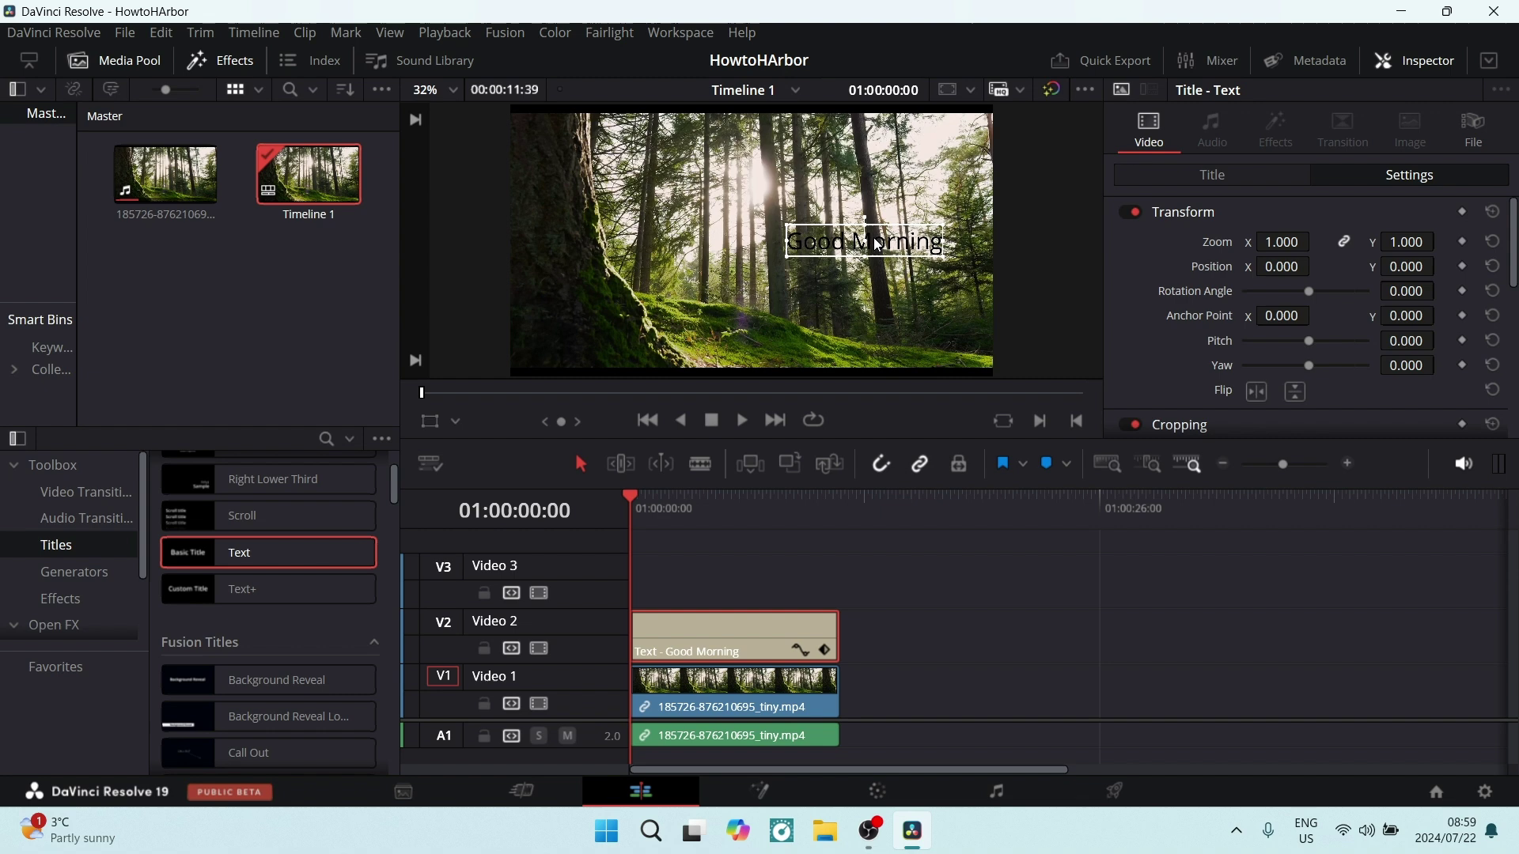
mouse_move(777, 202)
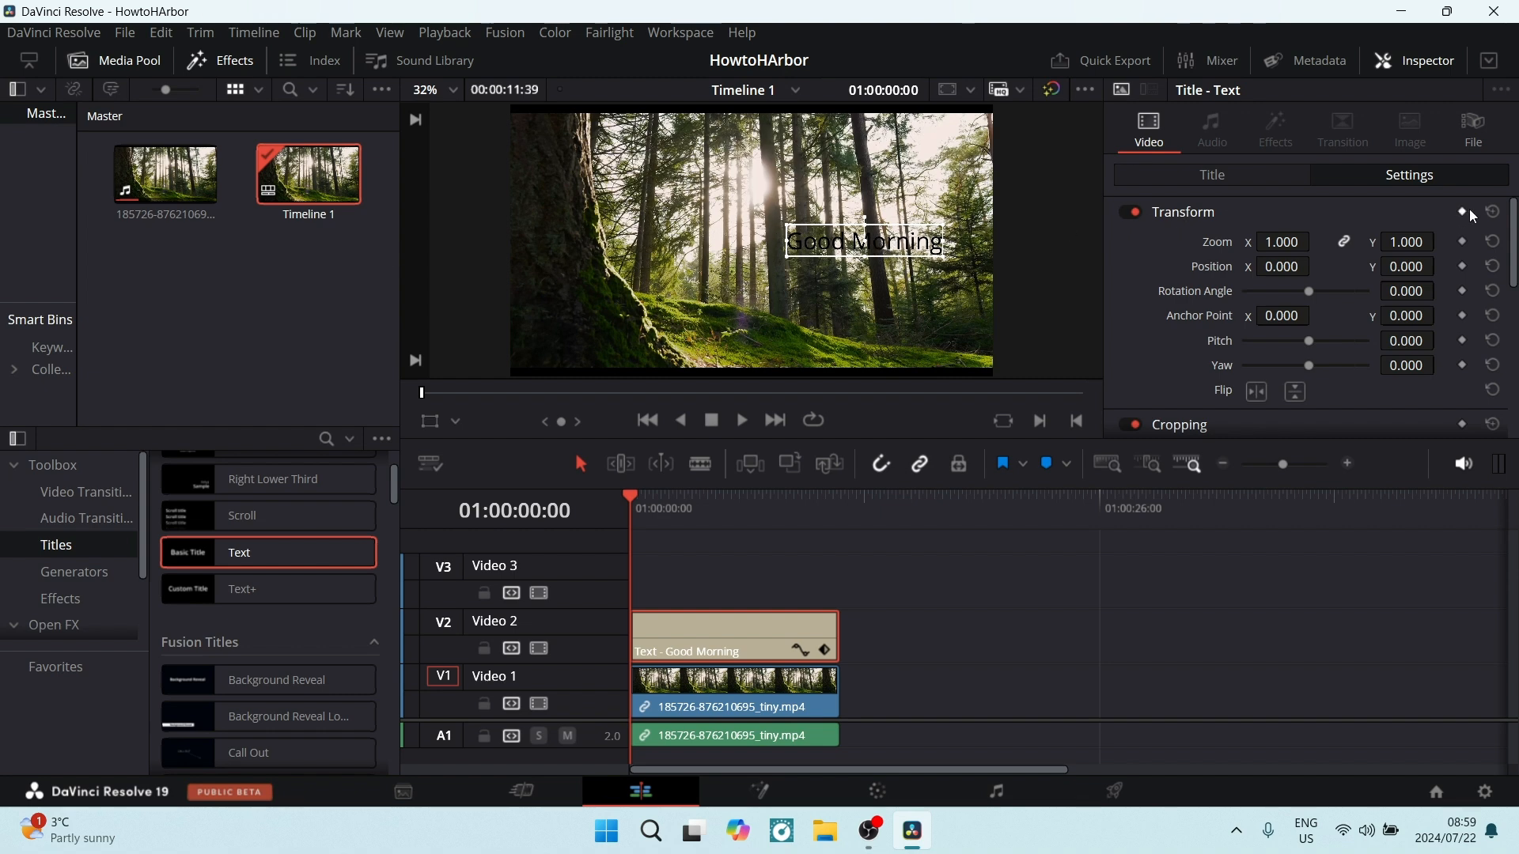
click(1461, 212)
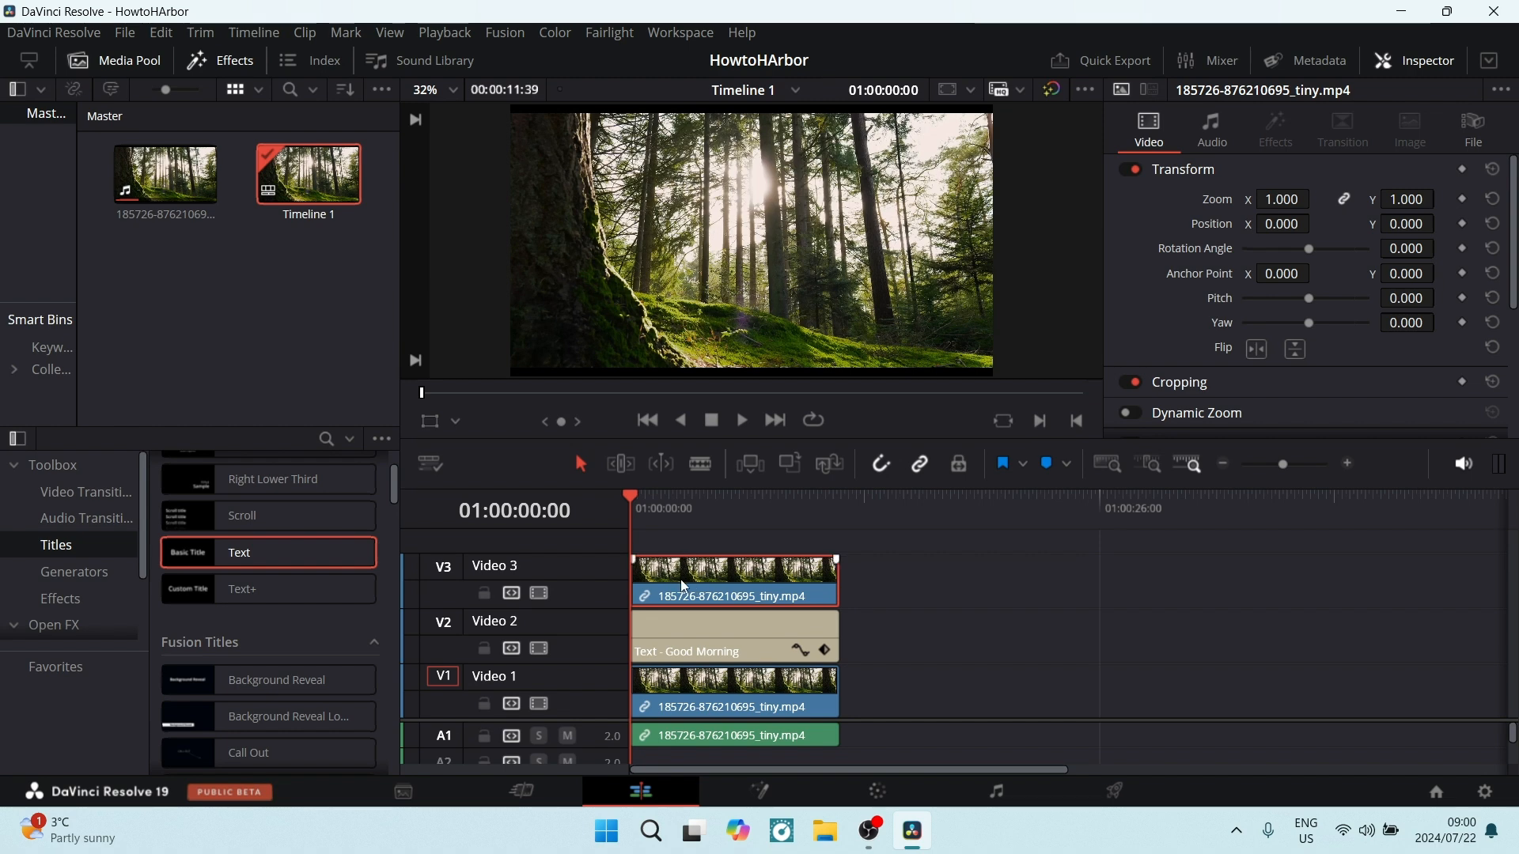
mouse_move(678, 592)
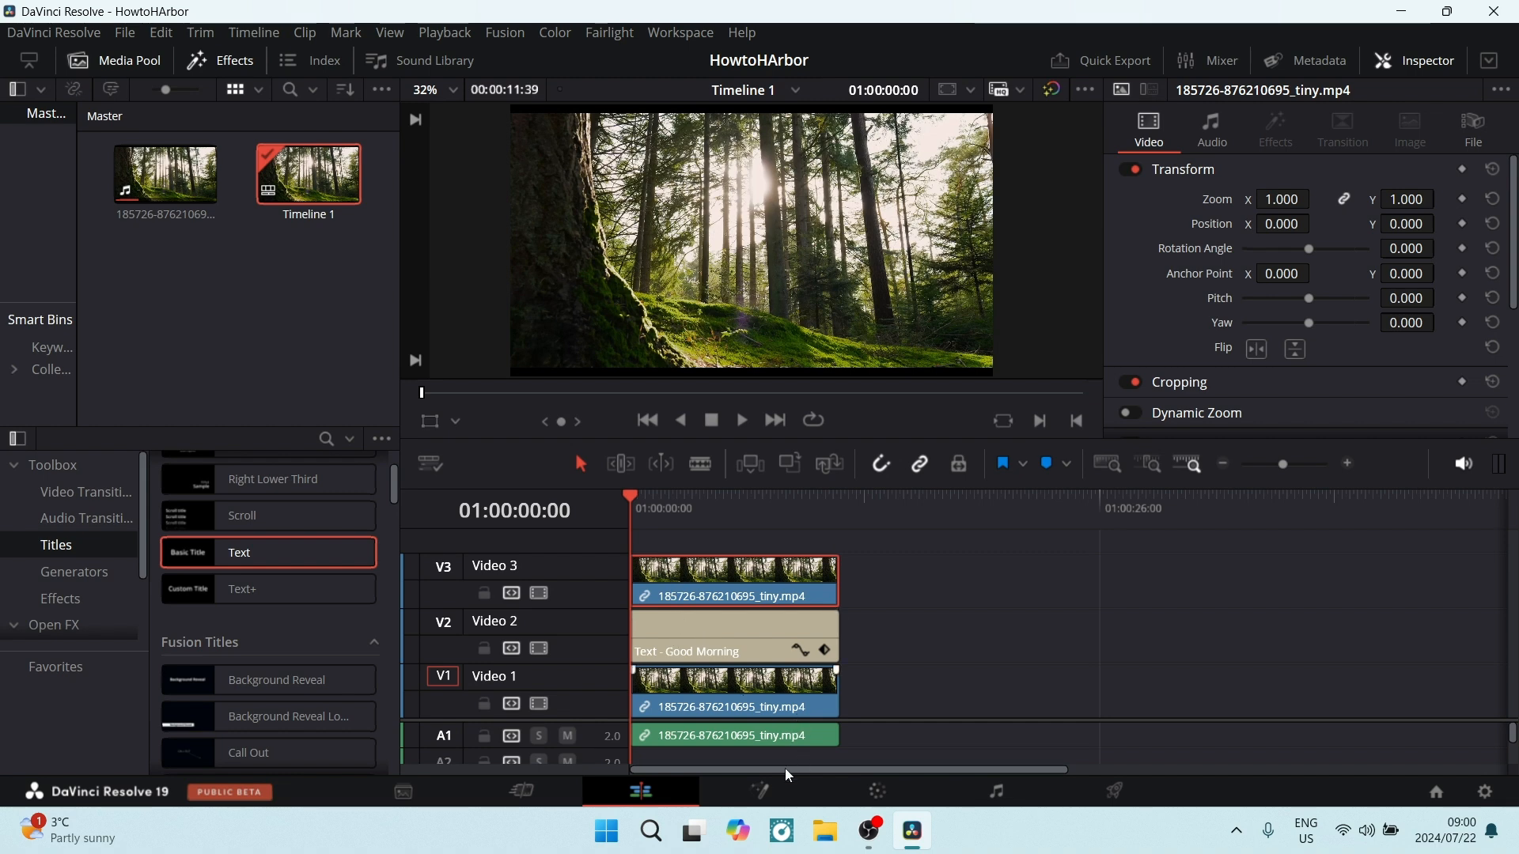
Step: Load the copied top-track forest clip into the Color page
click(876, 791)
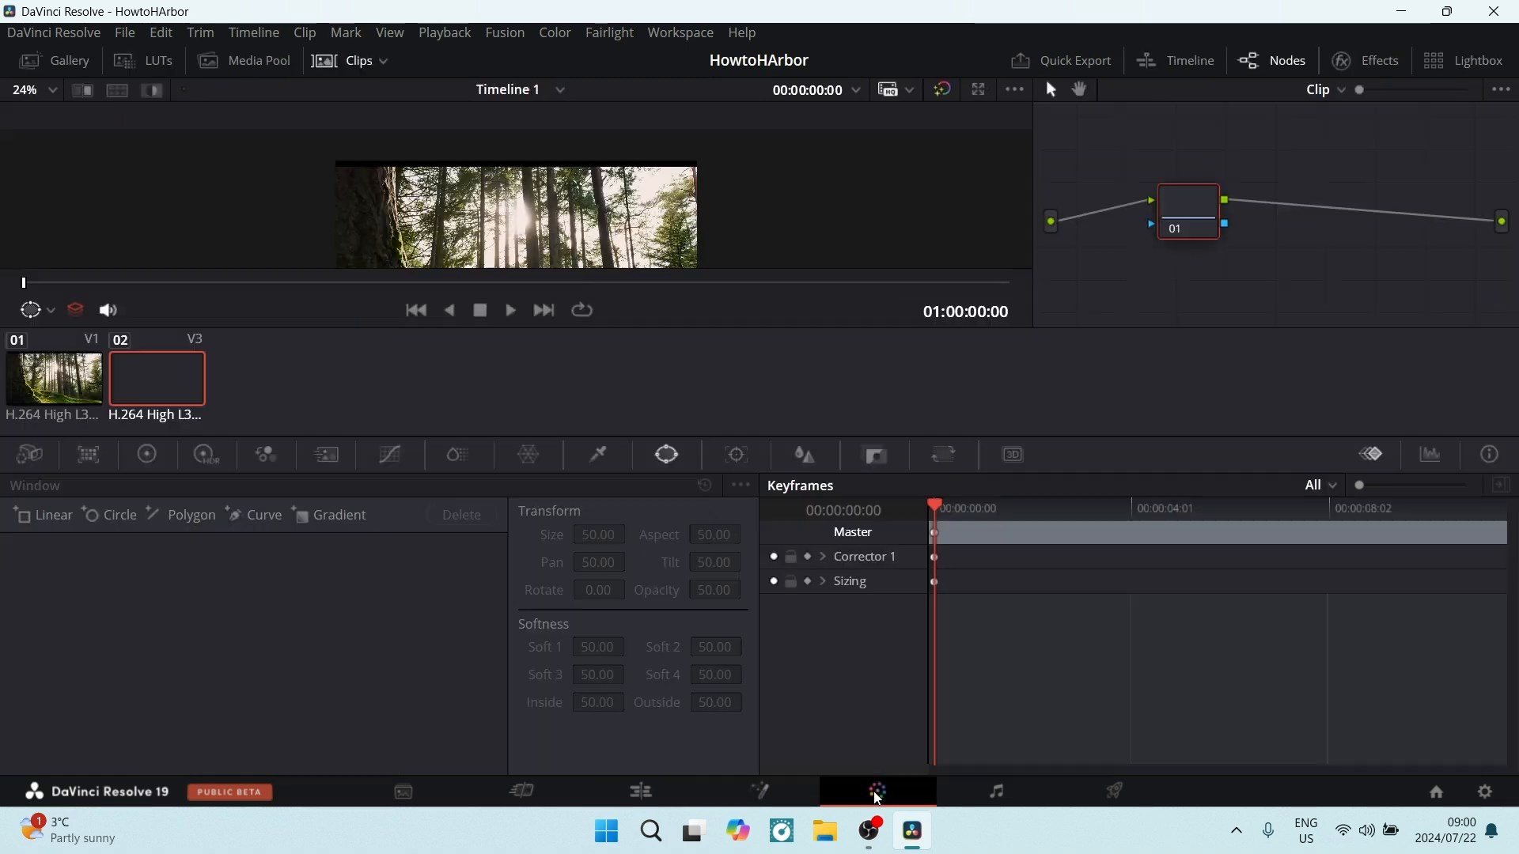
Step: Add a Pen window from the Window palette to node 01
click(666, 455)
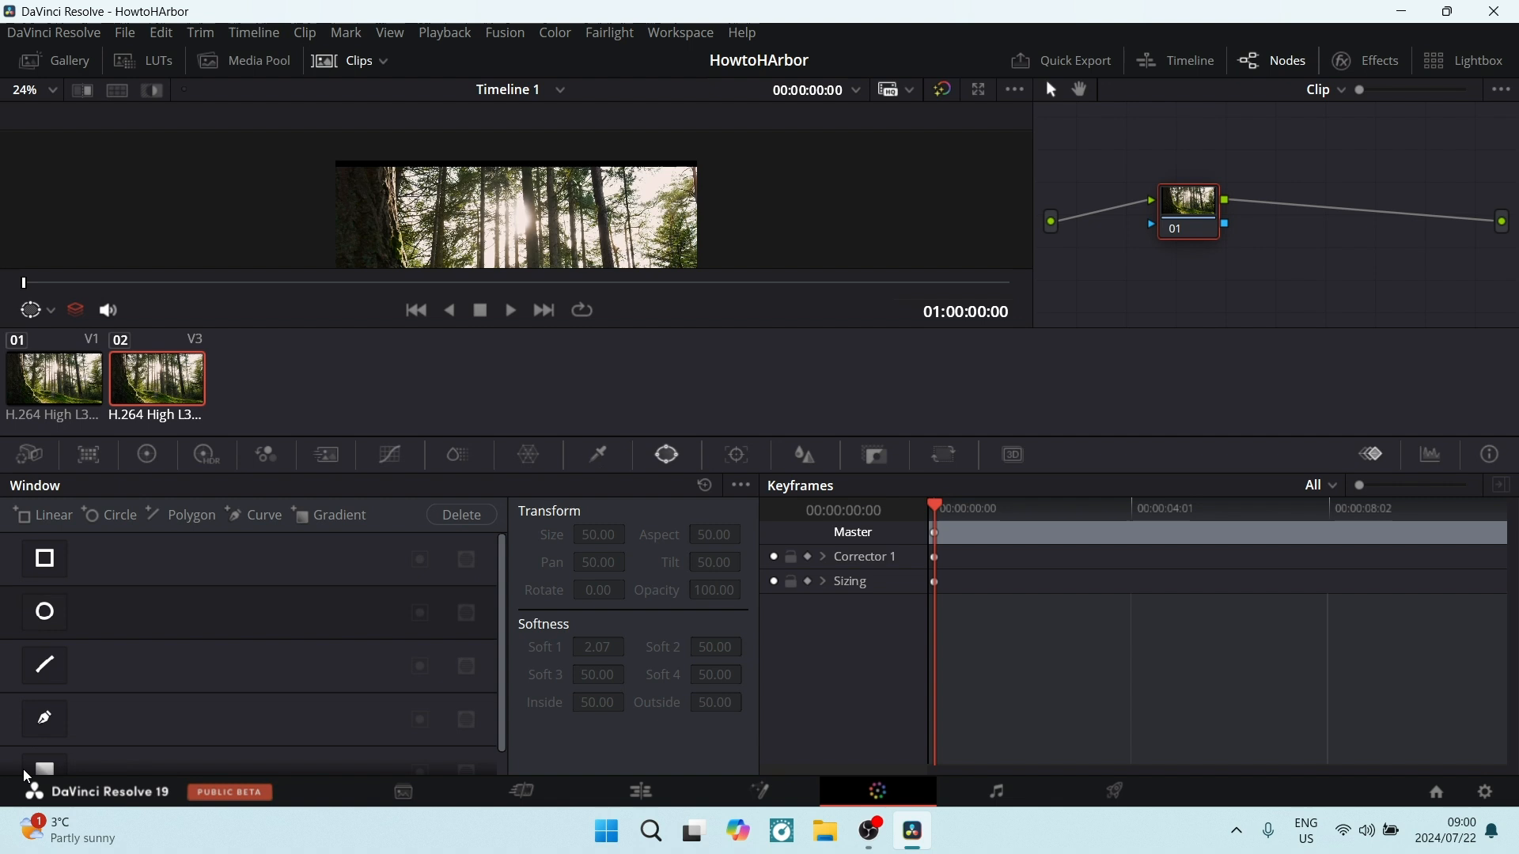
mouse_move(44, 723)
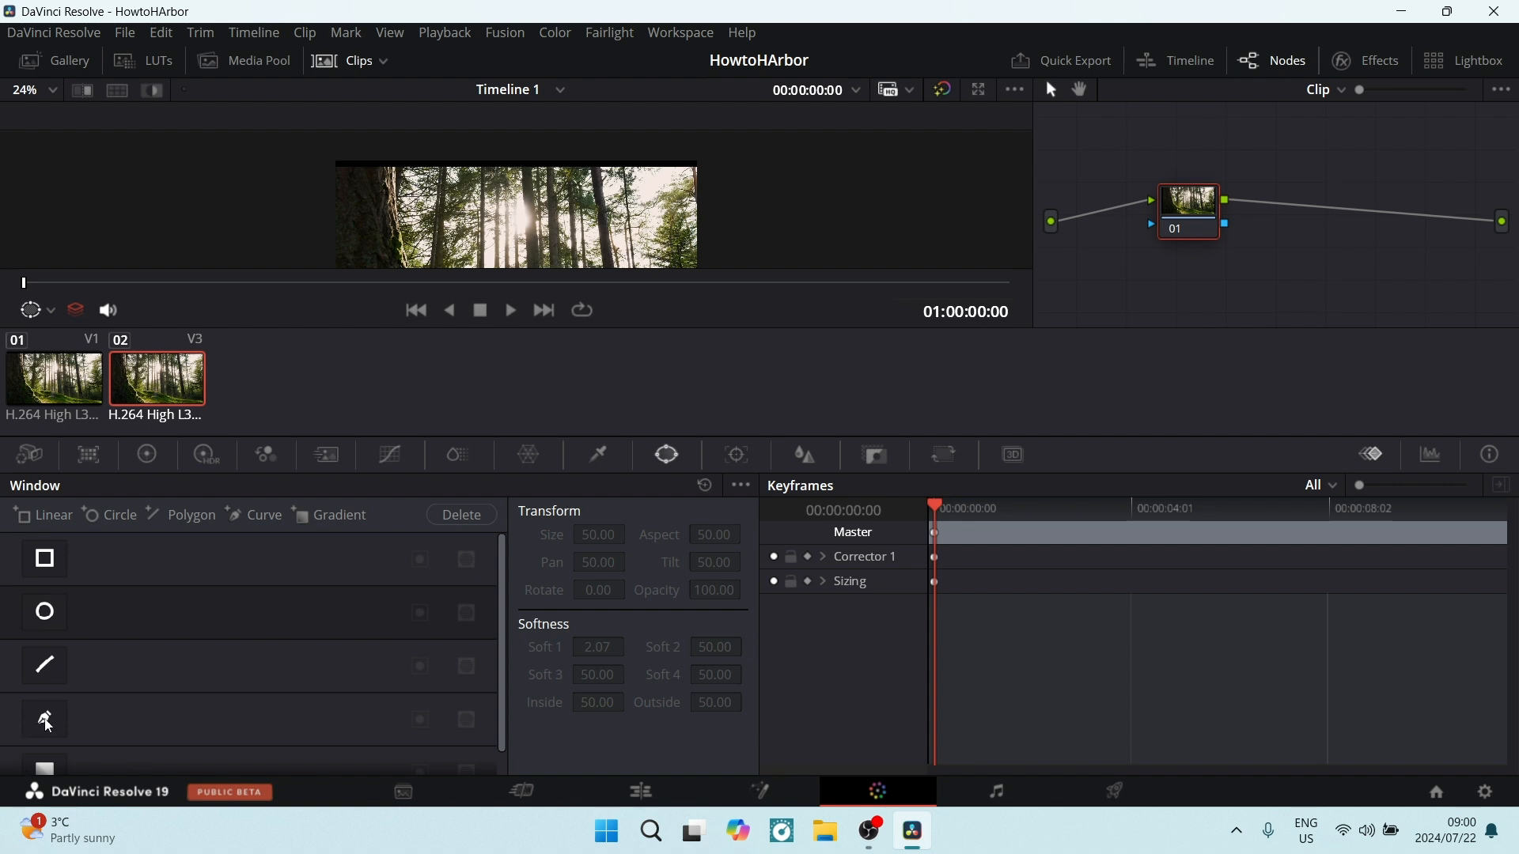
click(44, 718)
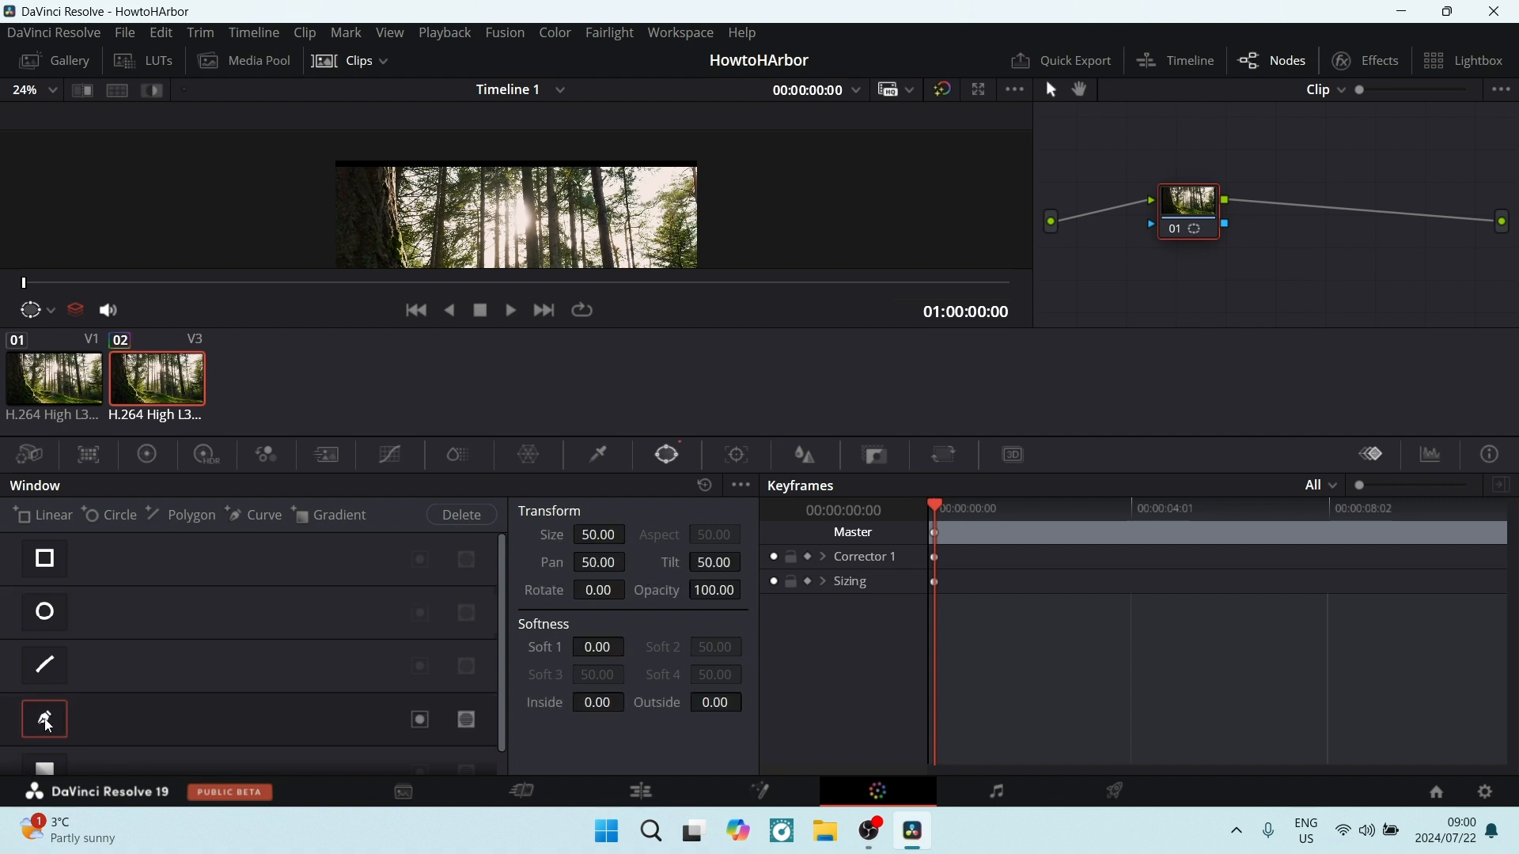
click(45, 718)
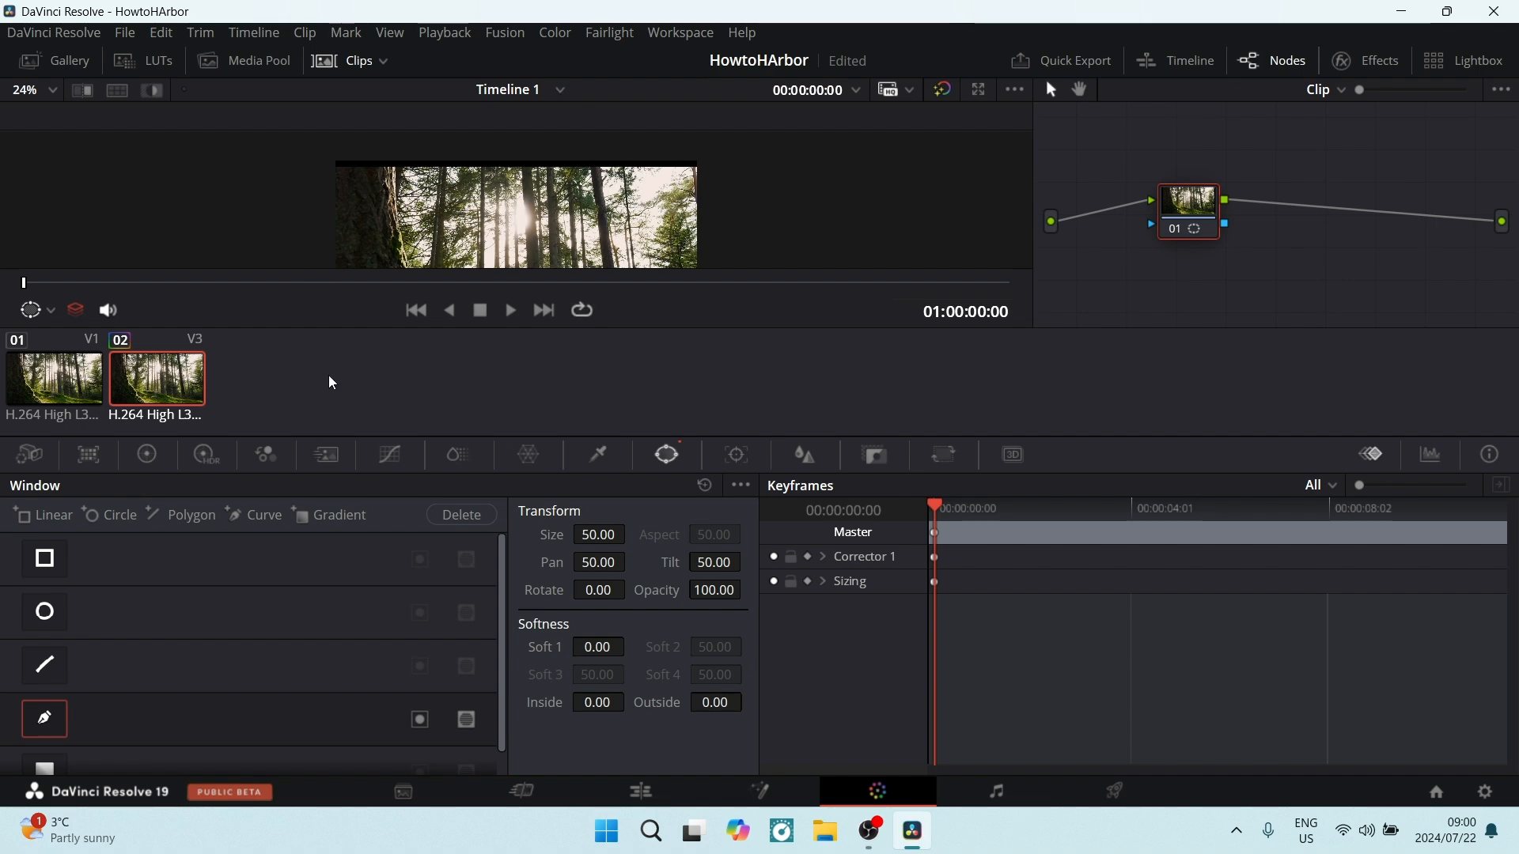
mouse_move(503, 190)
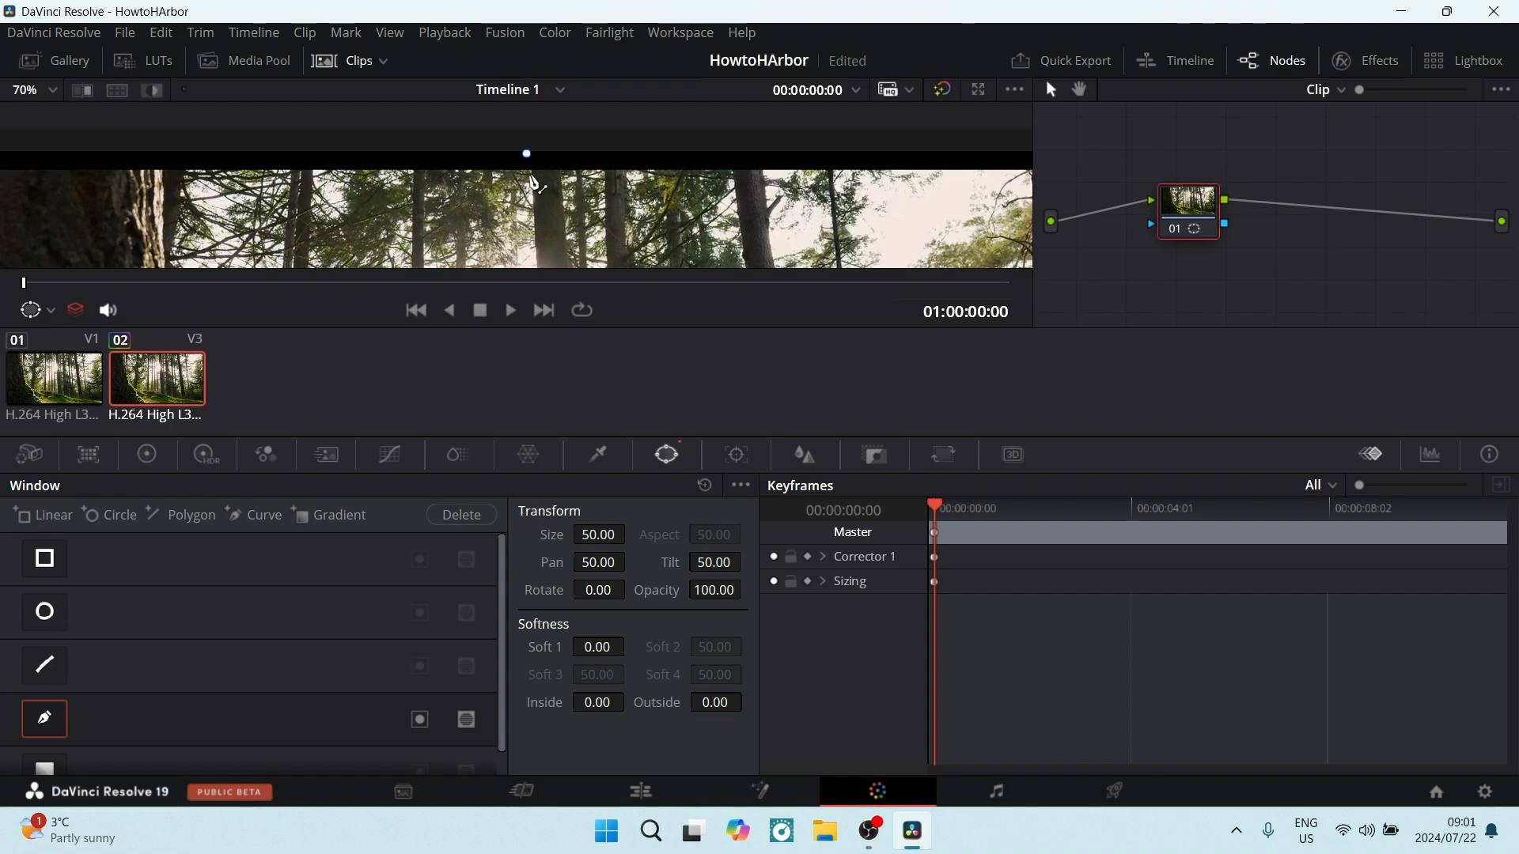
mouse_move(546, 261)
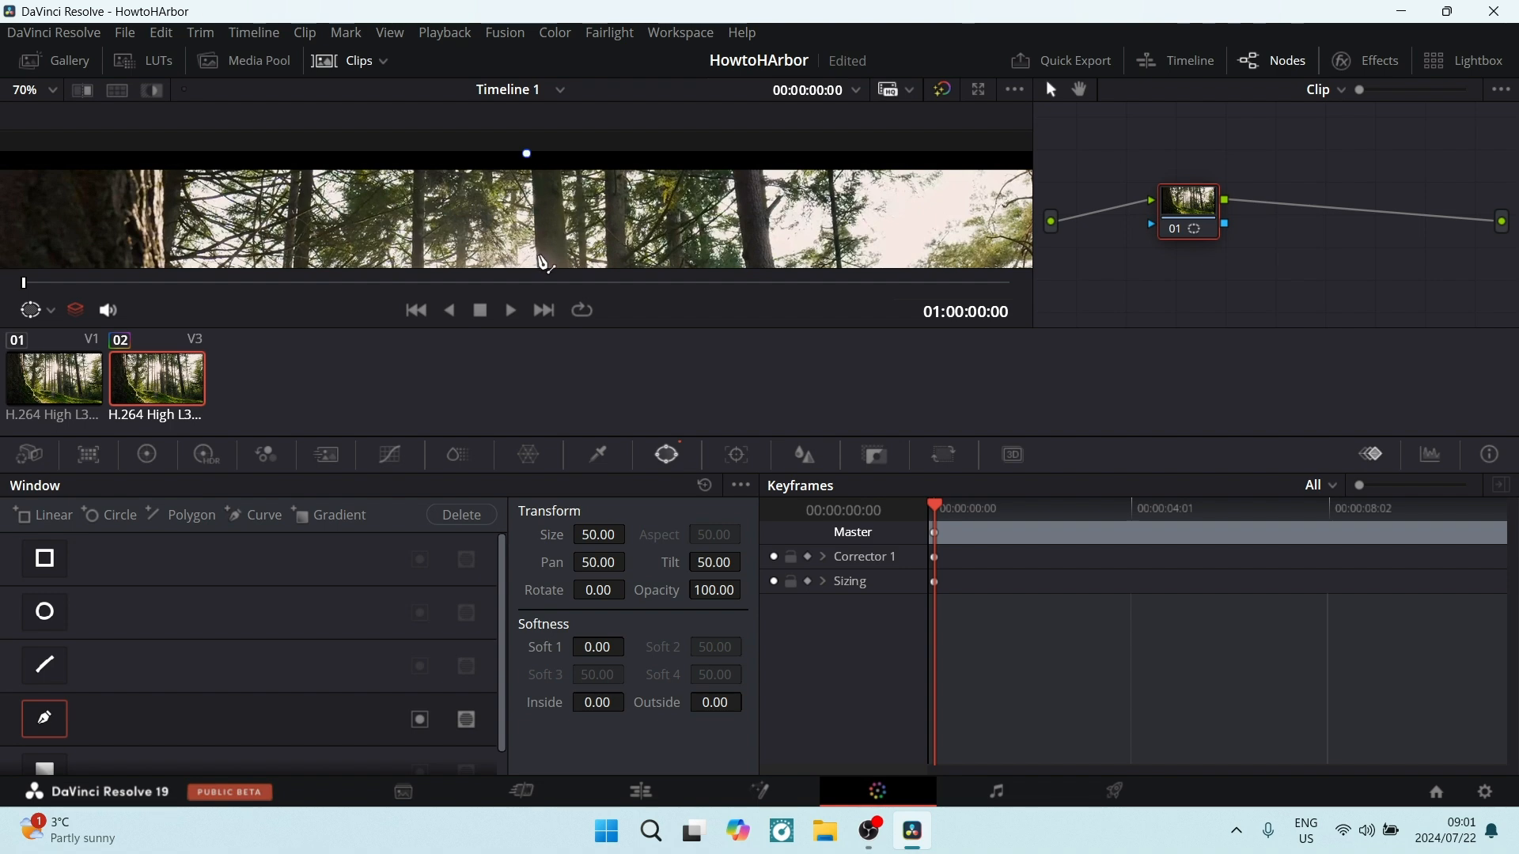
Step: Trace mask points along the trunk edge and close the shape around the right side
drag(526, 154, 538, 131)
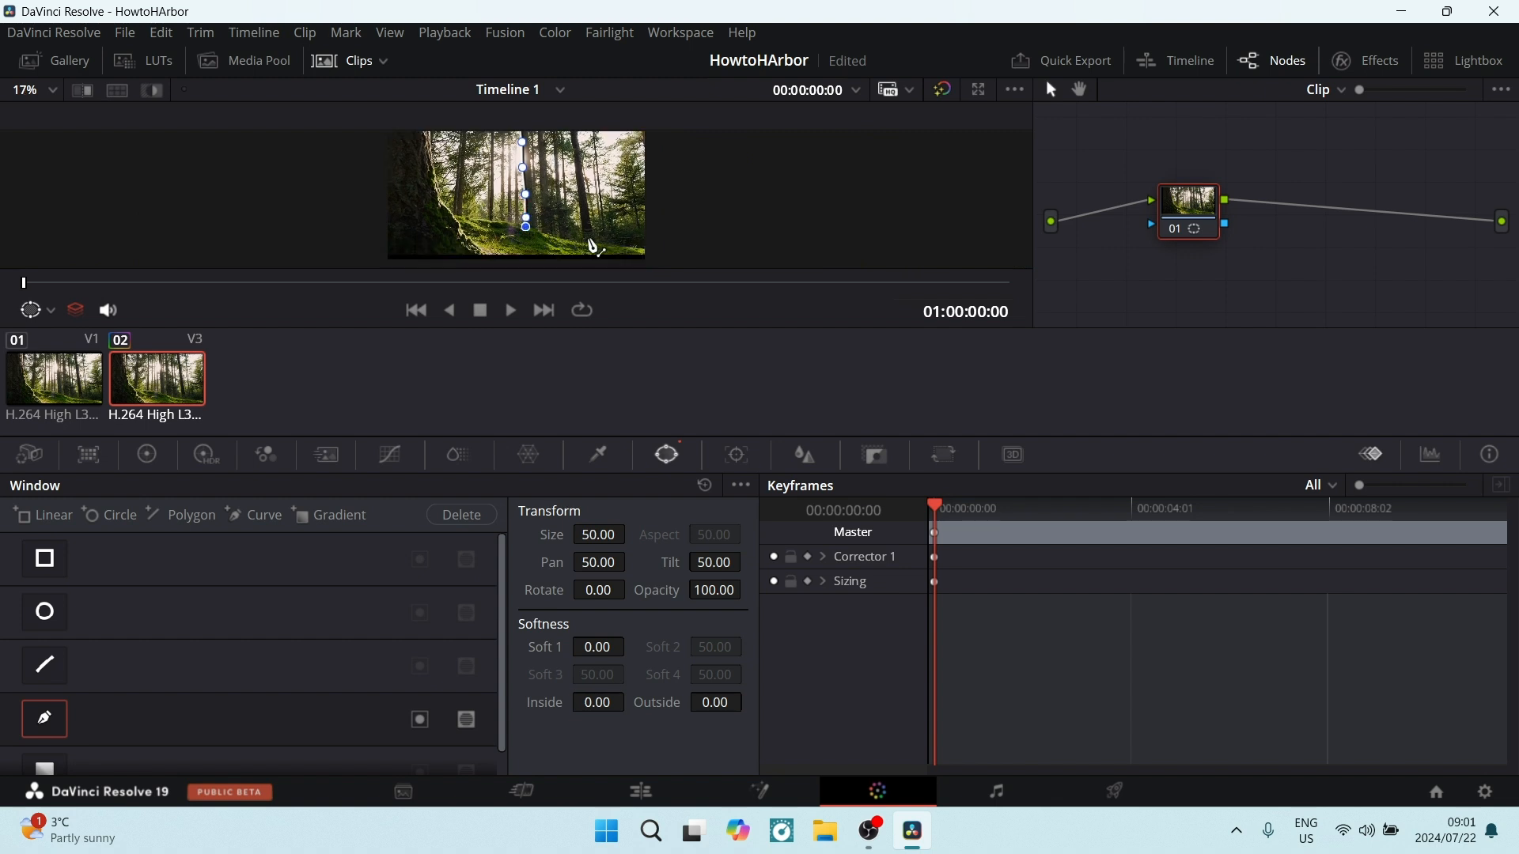
drag(526, 226, 657, 239)
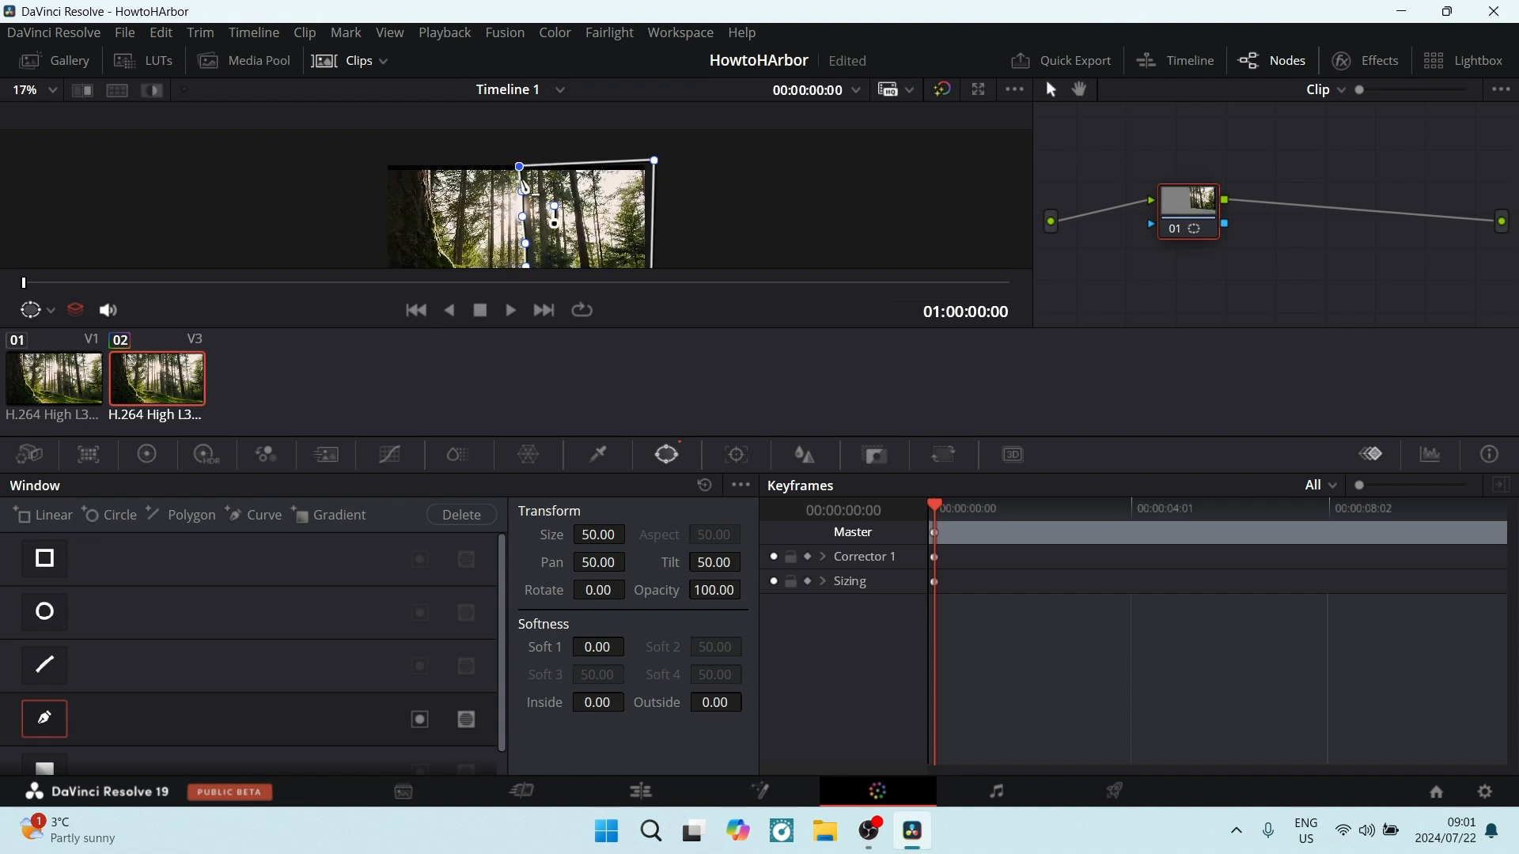
mouse_move(1025, 296)
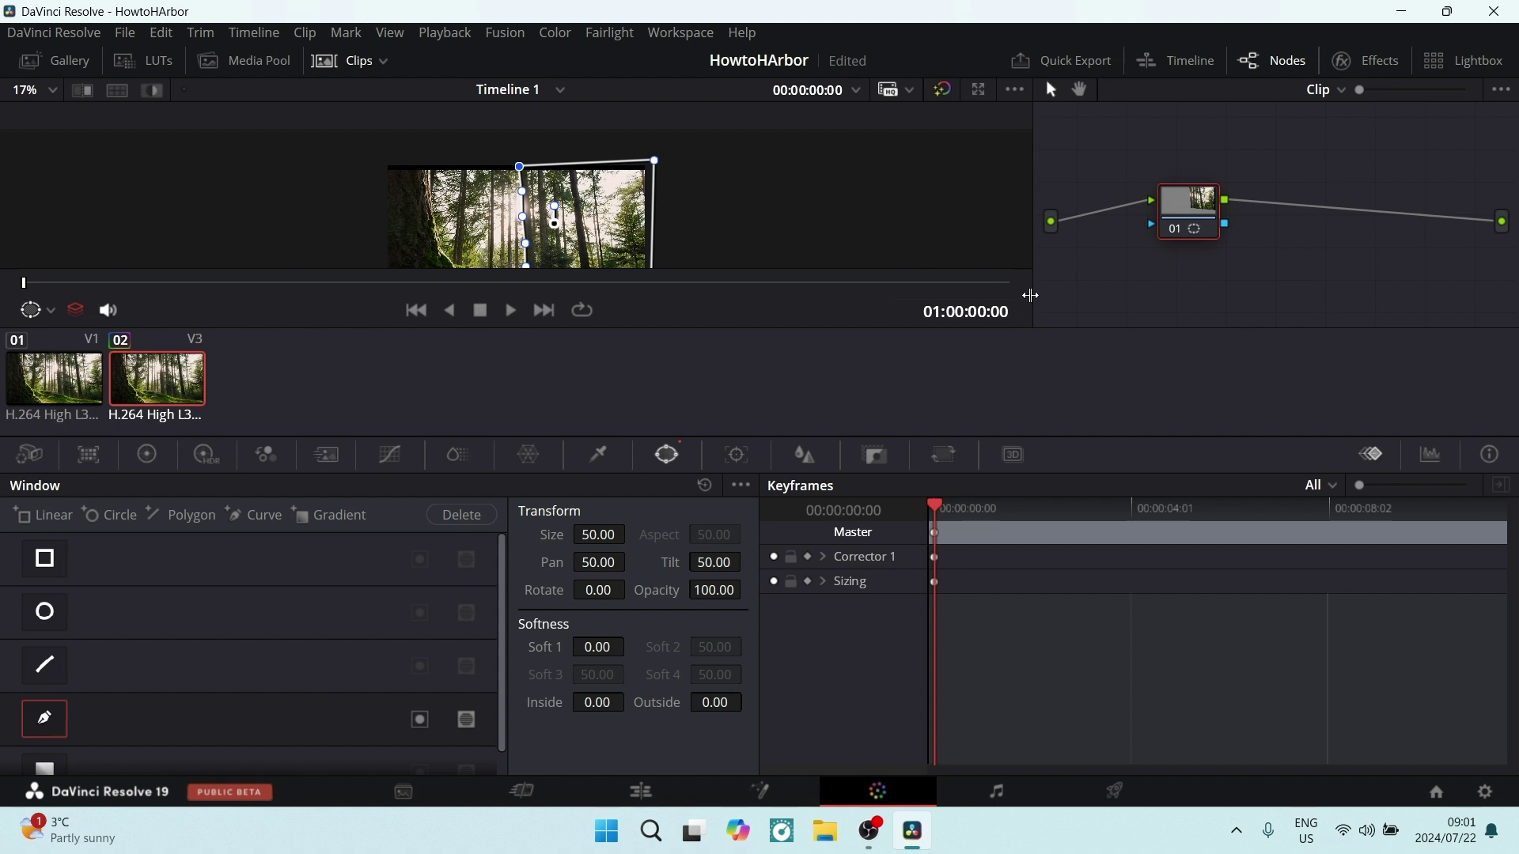
mouse_move(1364, 242)
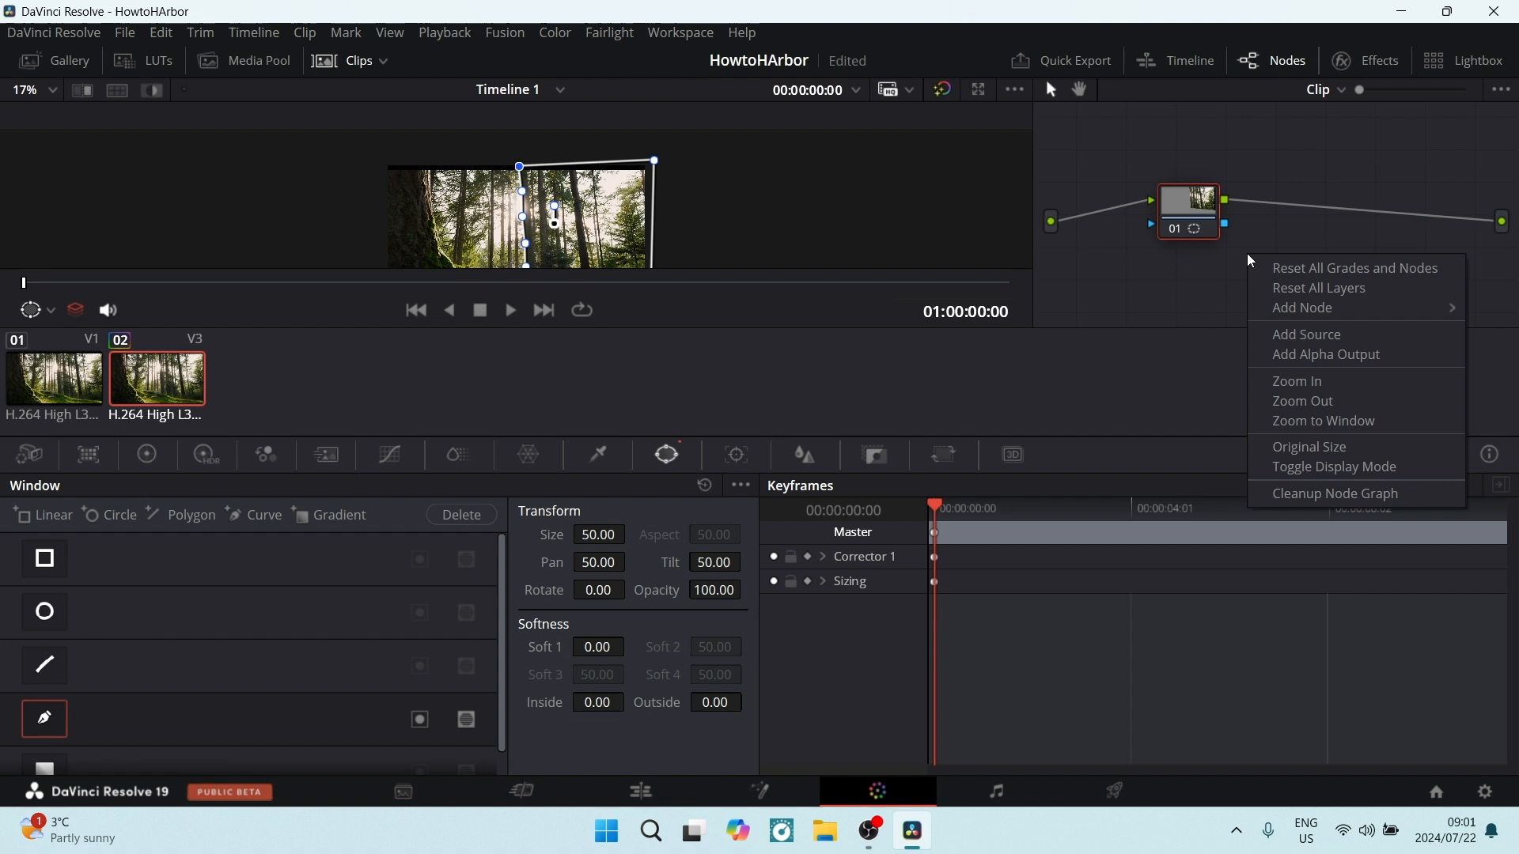
mouse_move(1310, 354)
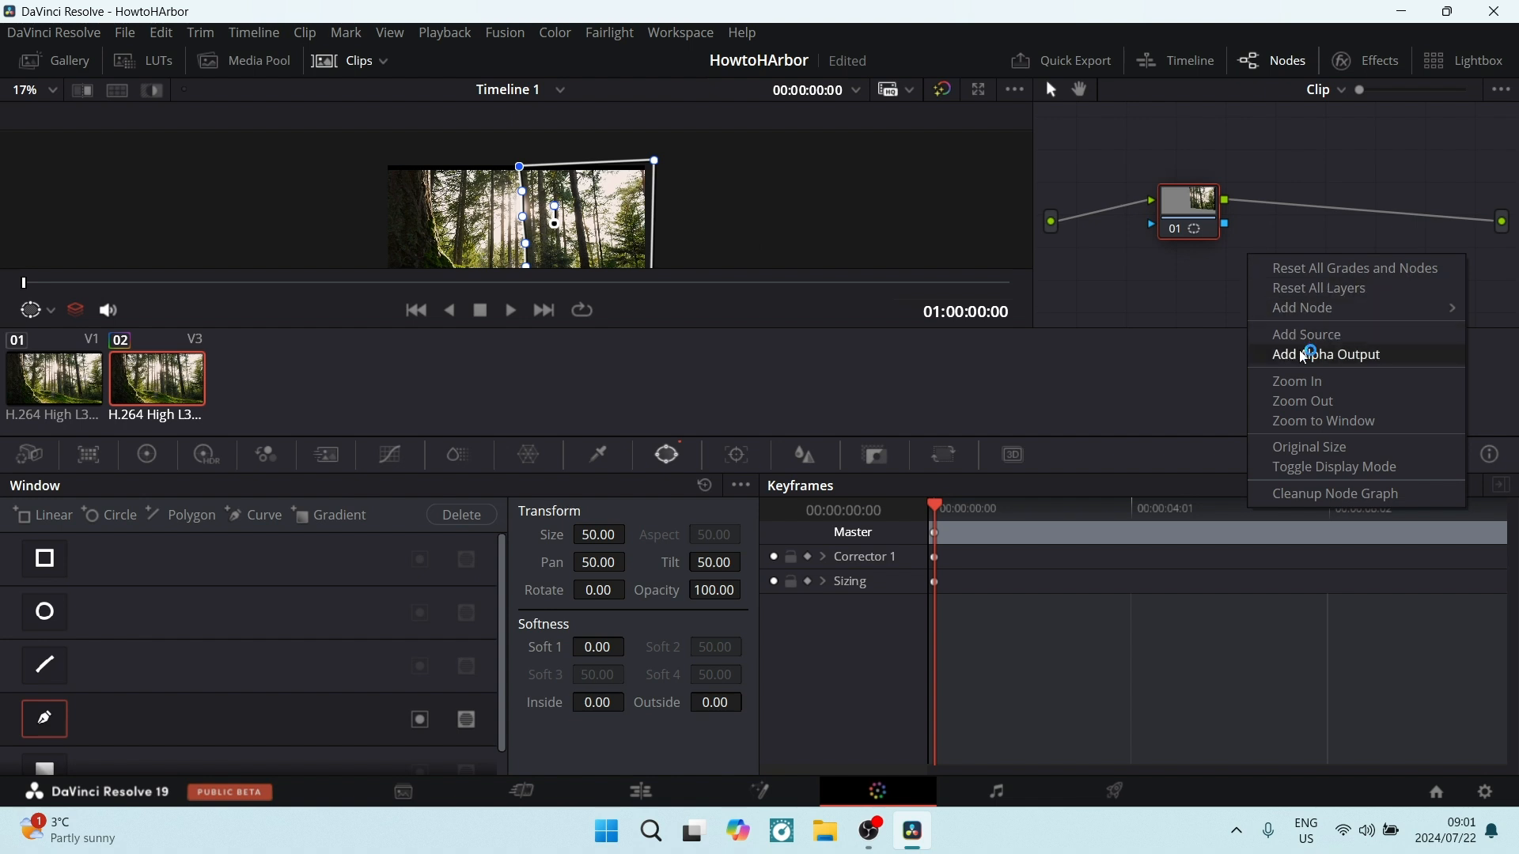
Step: Add an Alpha Output to the node editor for the trunk mask
click(1325, 354)
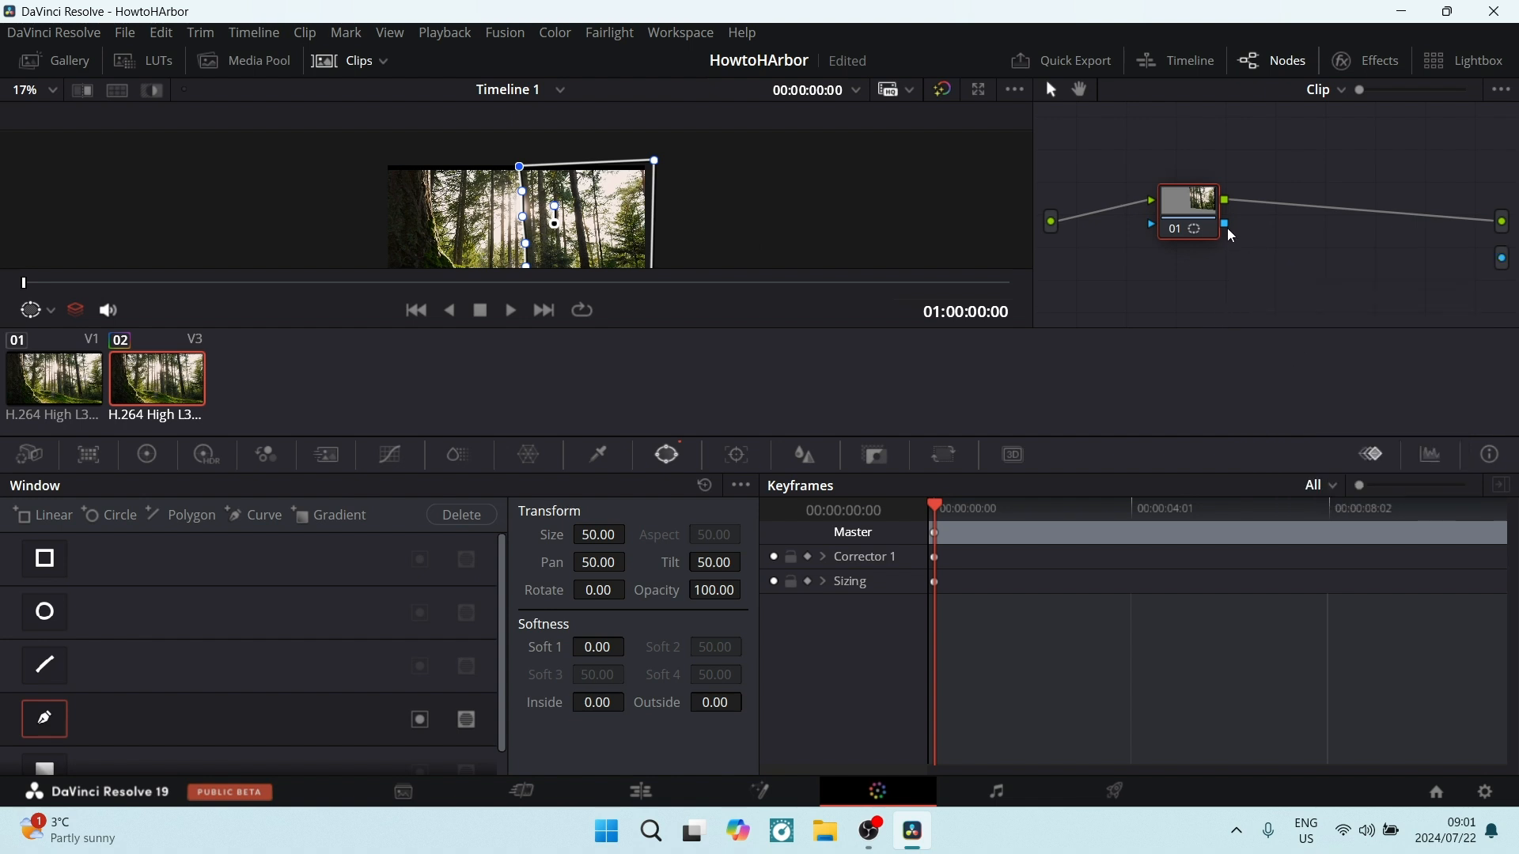
mouse_move(1225, 228)
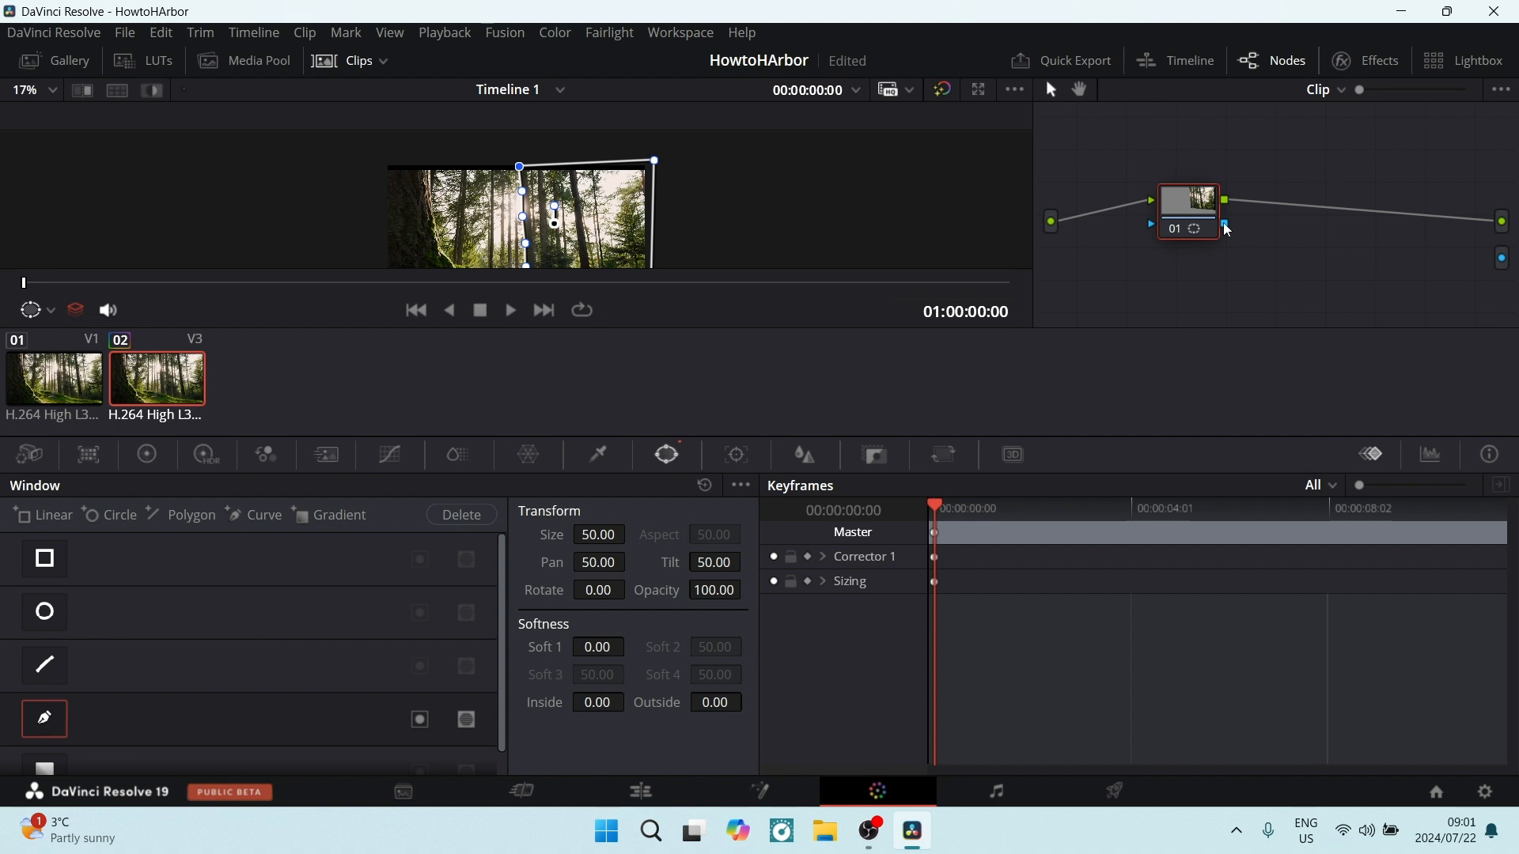
mouse_move(1266, 245)
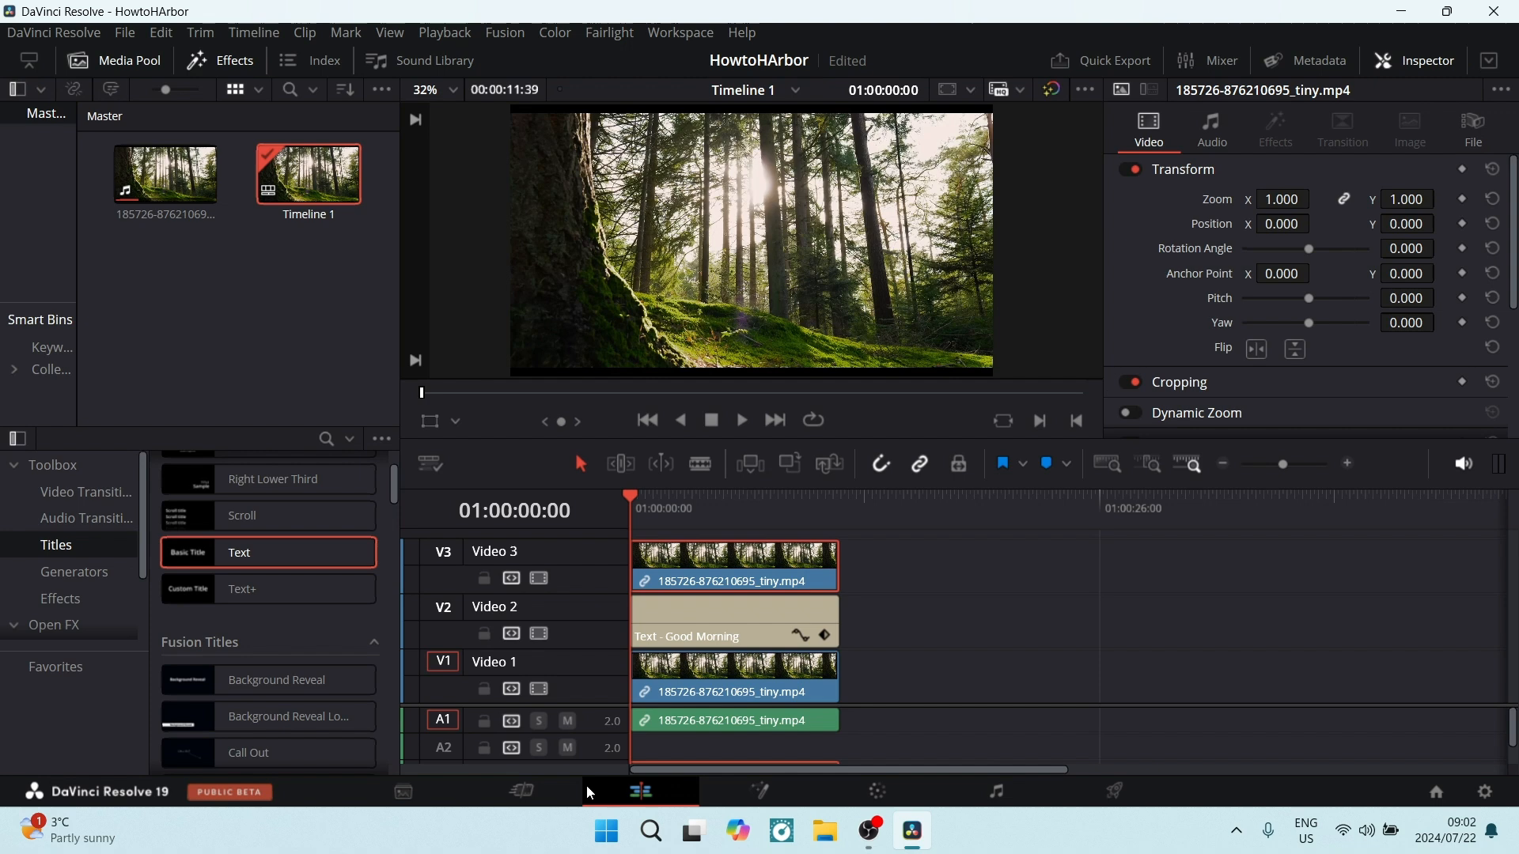
mouse_move(706, 668)
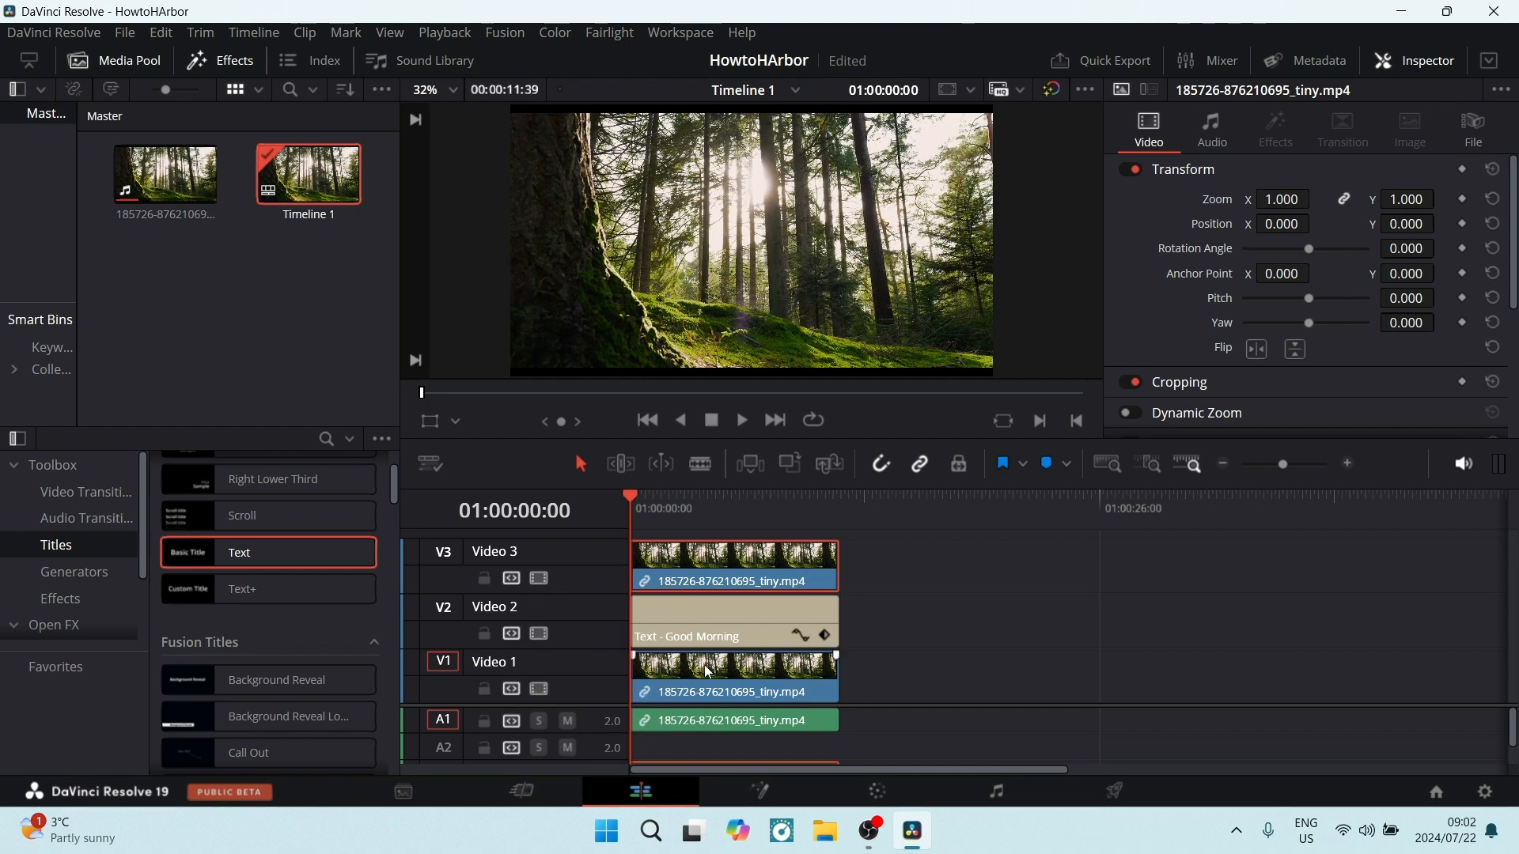
mouse_move(538, 689)
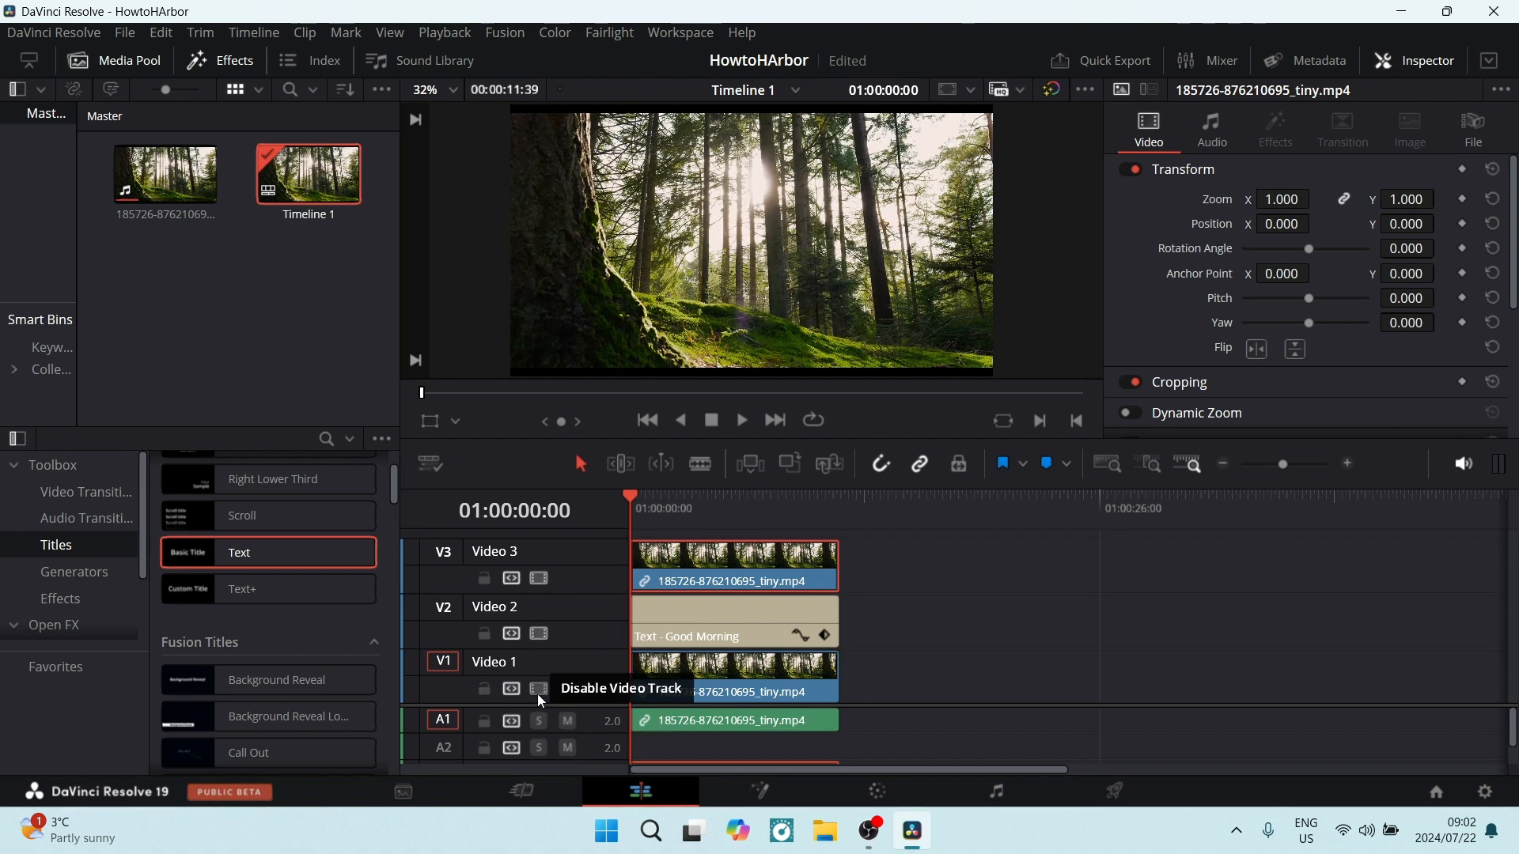
Step: Disable the Video 1 track so only the masked area shows over black
click(538, 690)
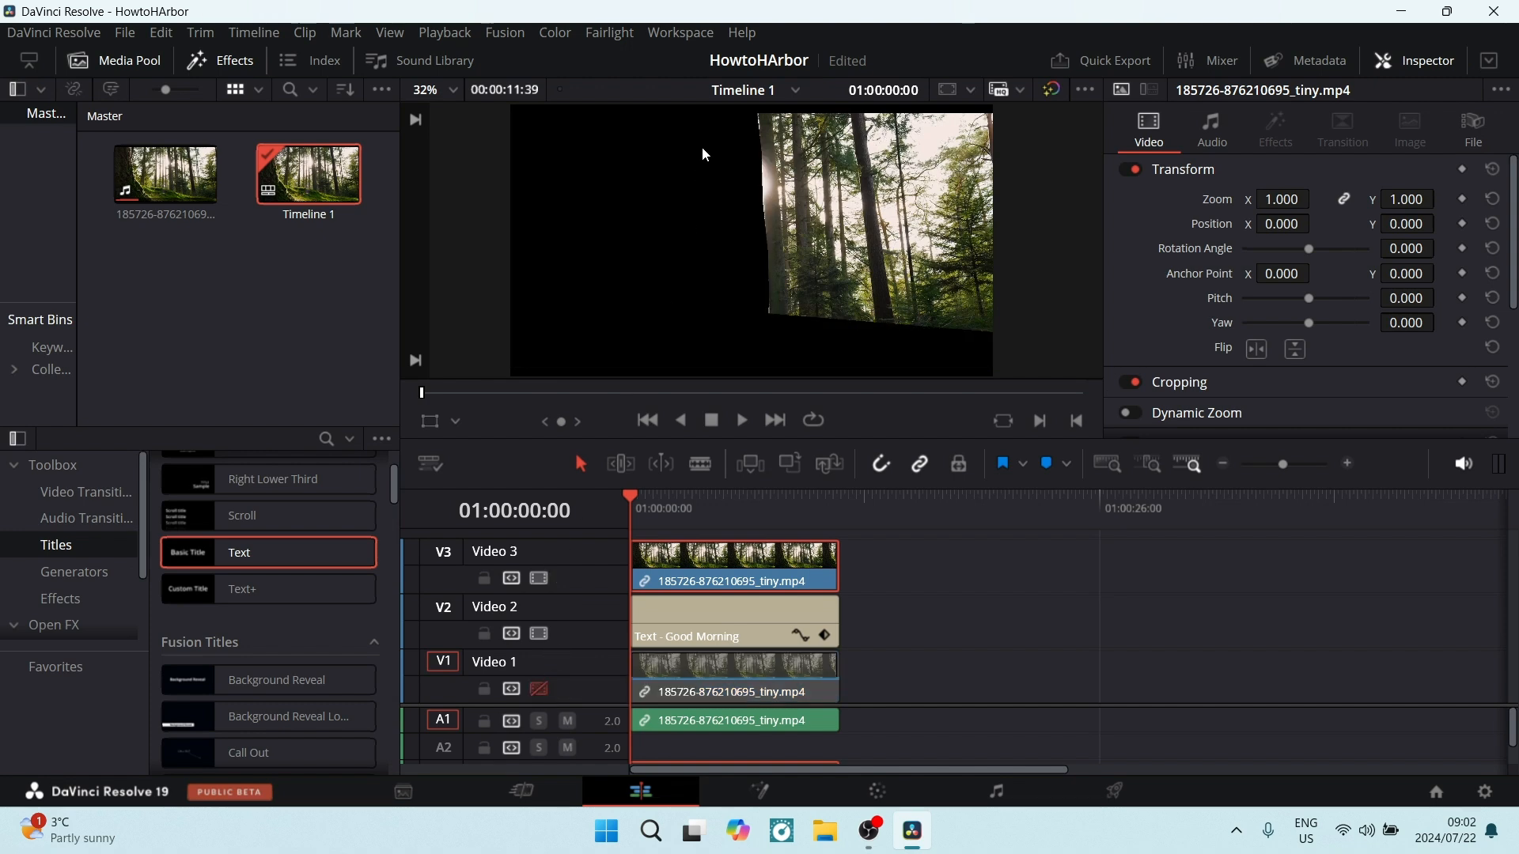